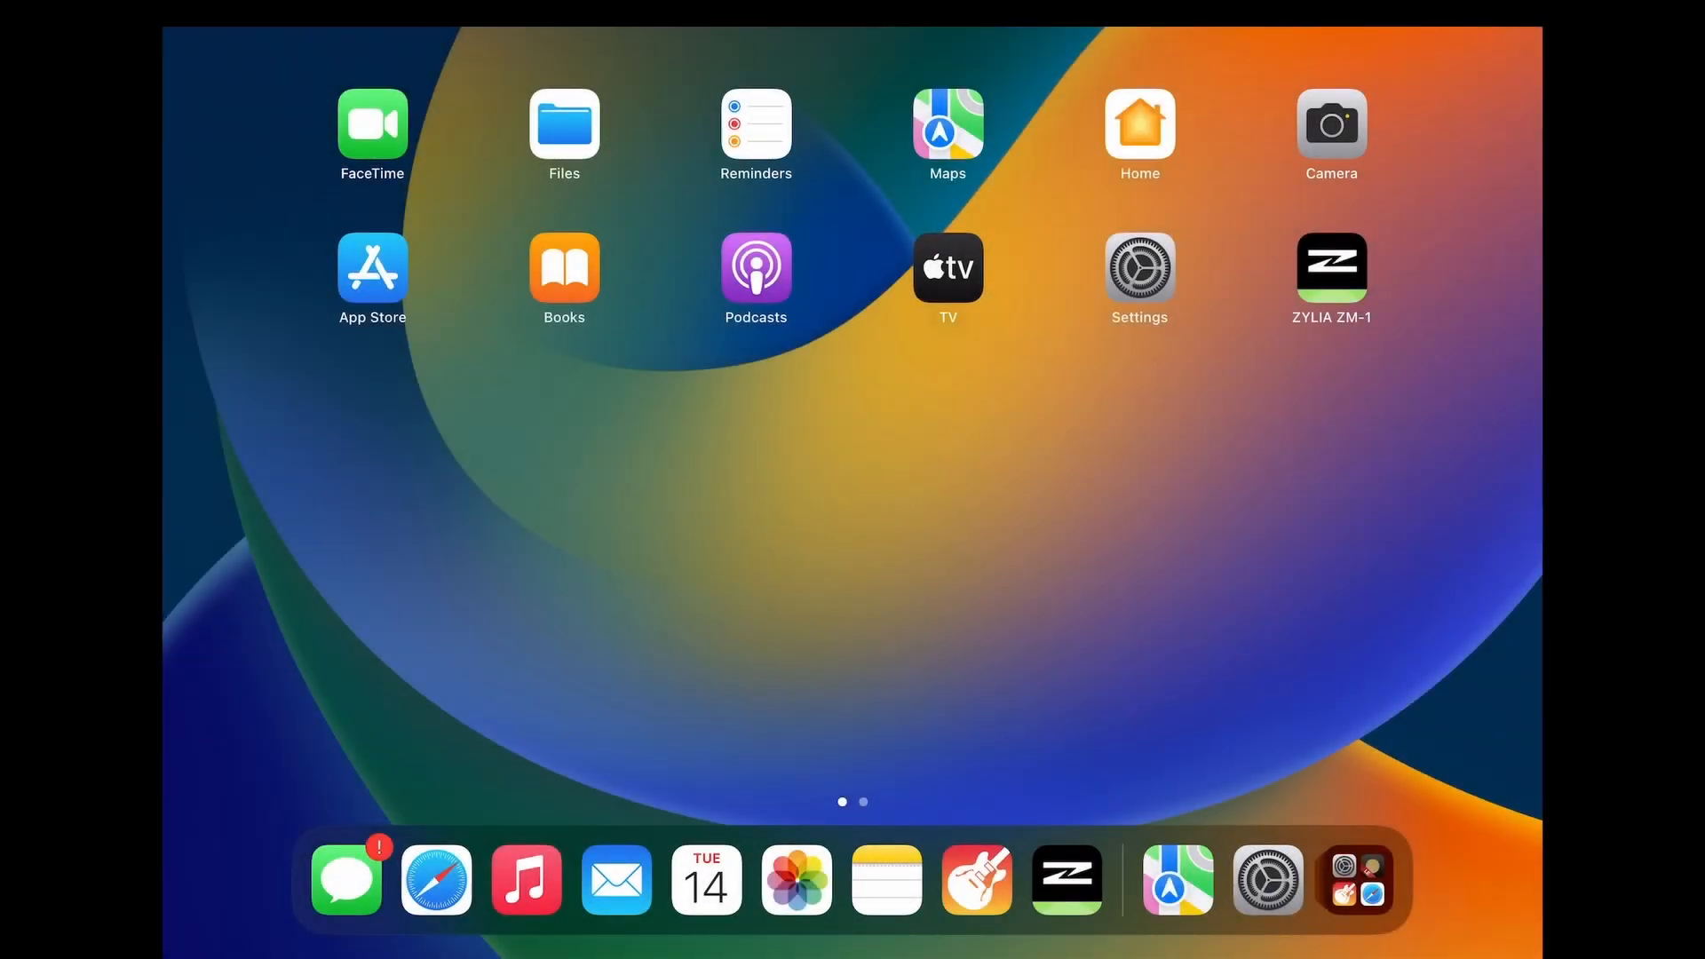
Launch the ZYLIA ZM-1 driver app from the iPad home screen
click(1330, 269)
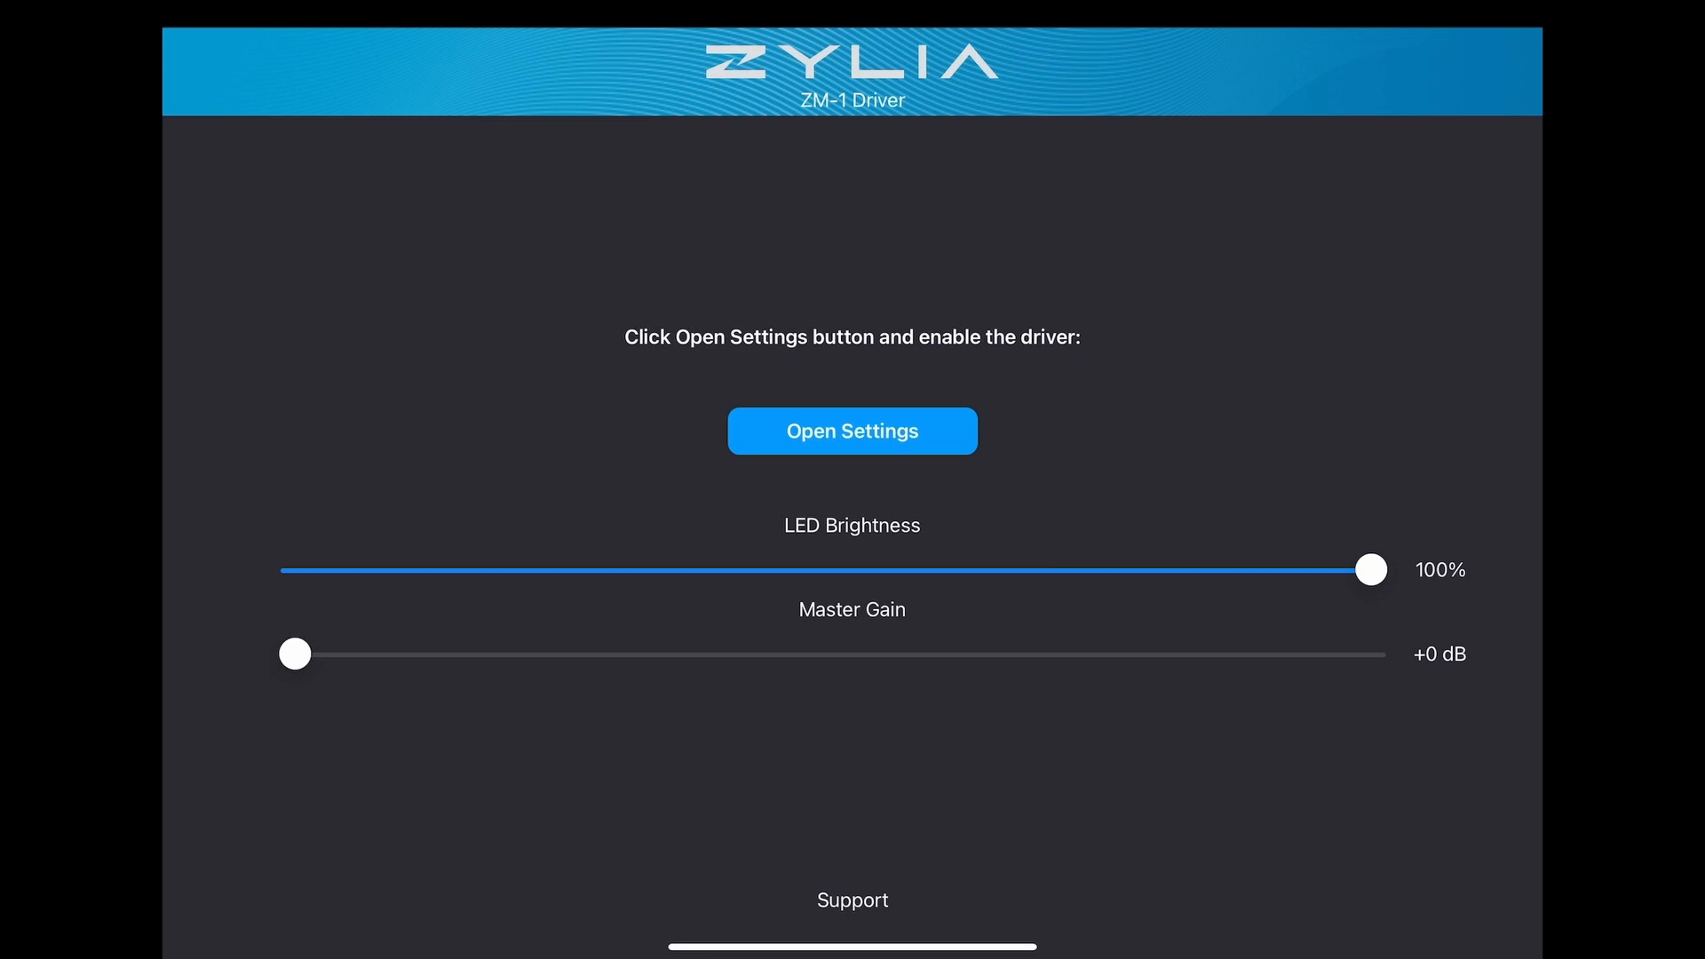
Enable the pl.zylia.zm1app.driver toggle in Settings, confirm, and return to the ZM-1 app
click(850, 429)
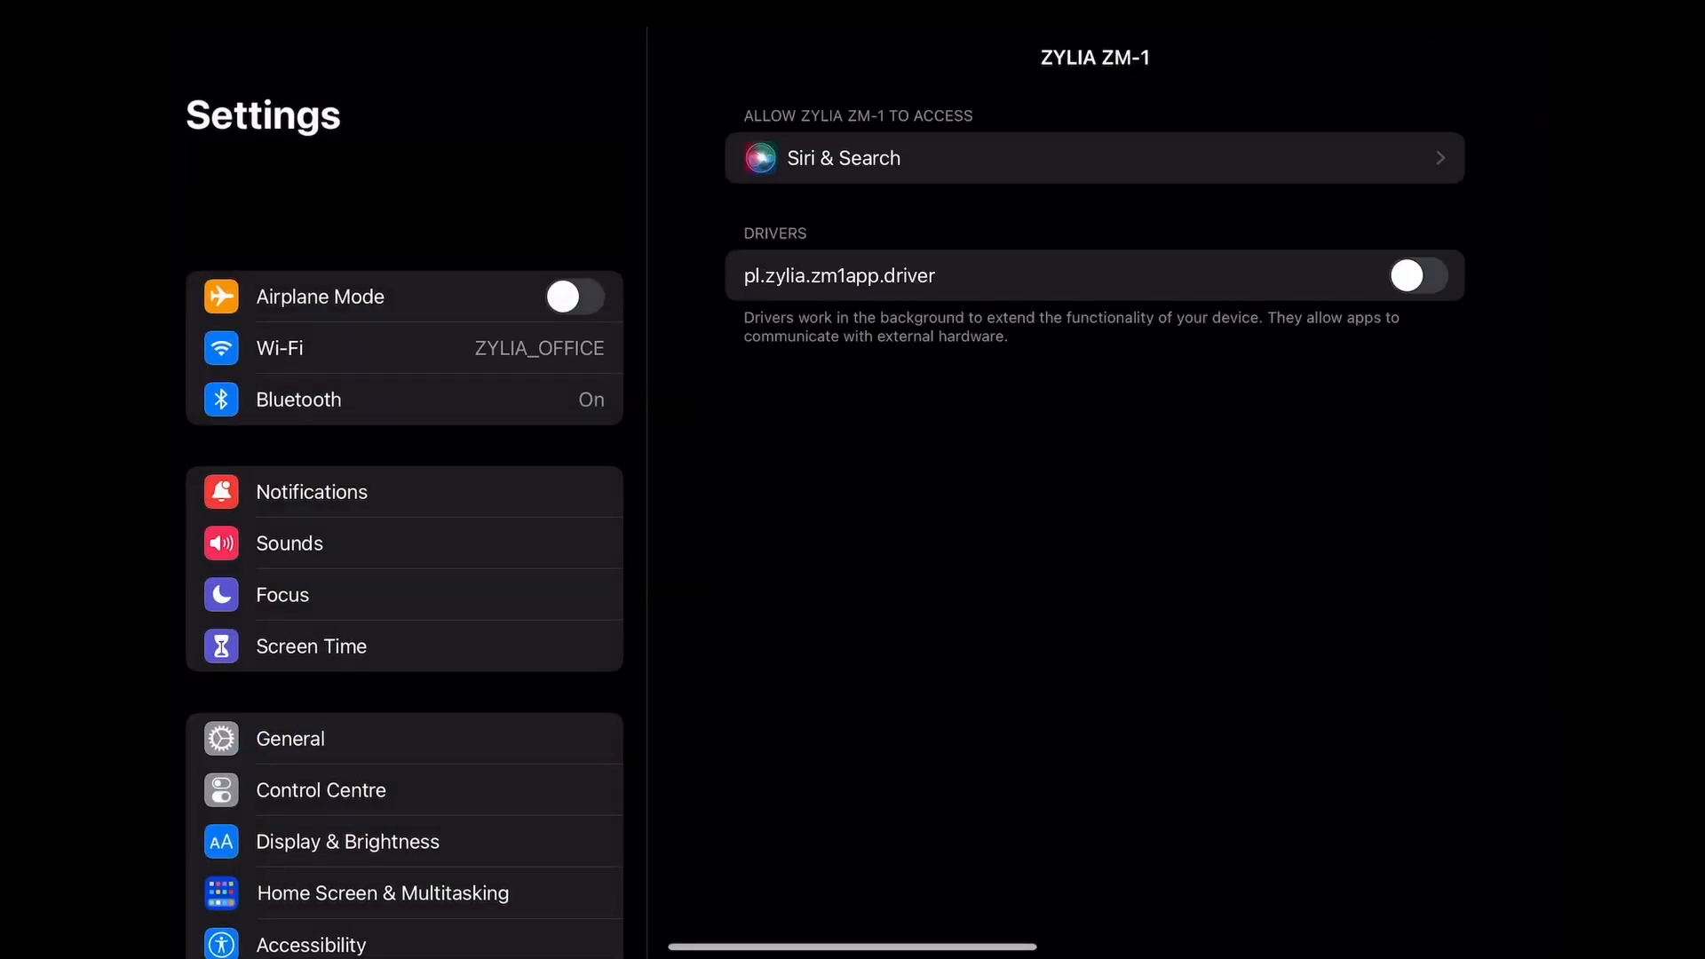
click(1415, 275)
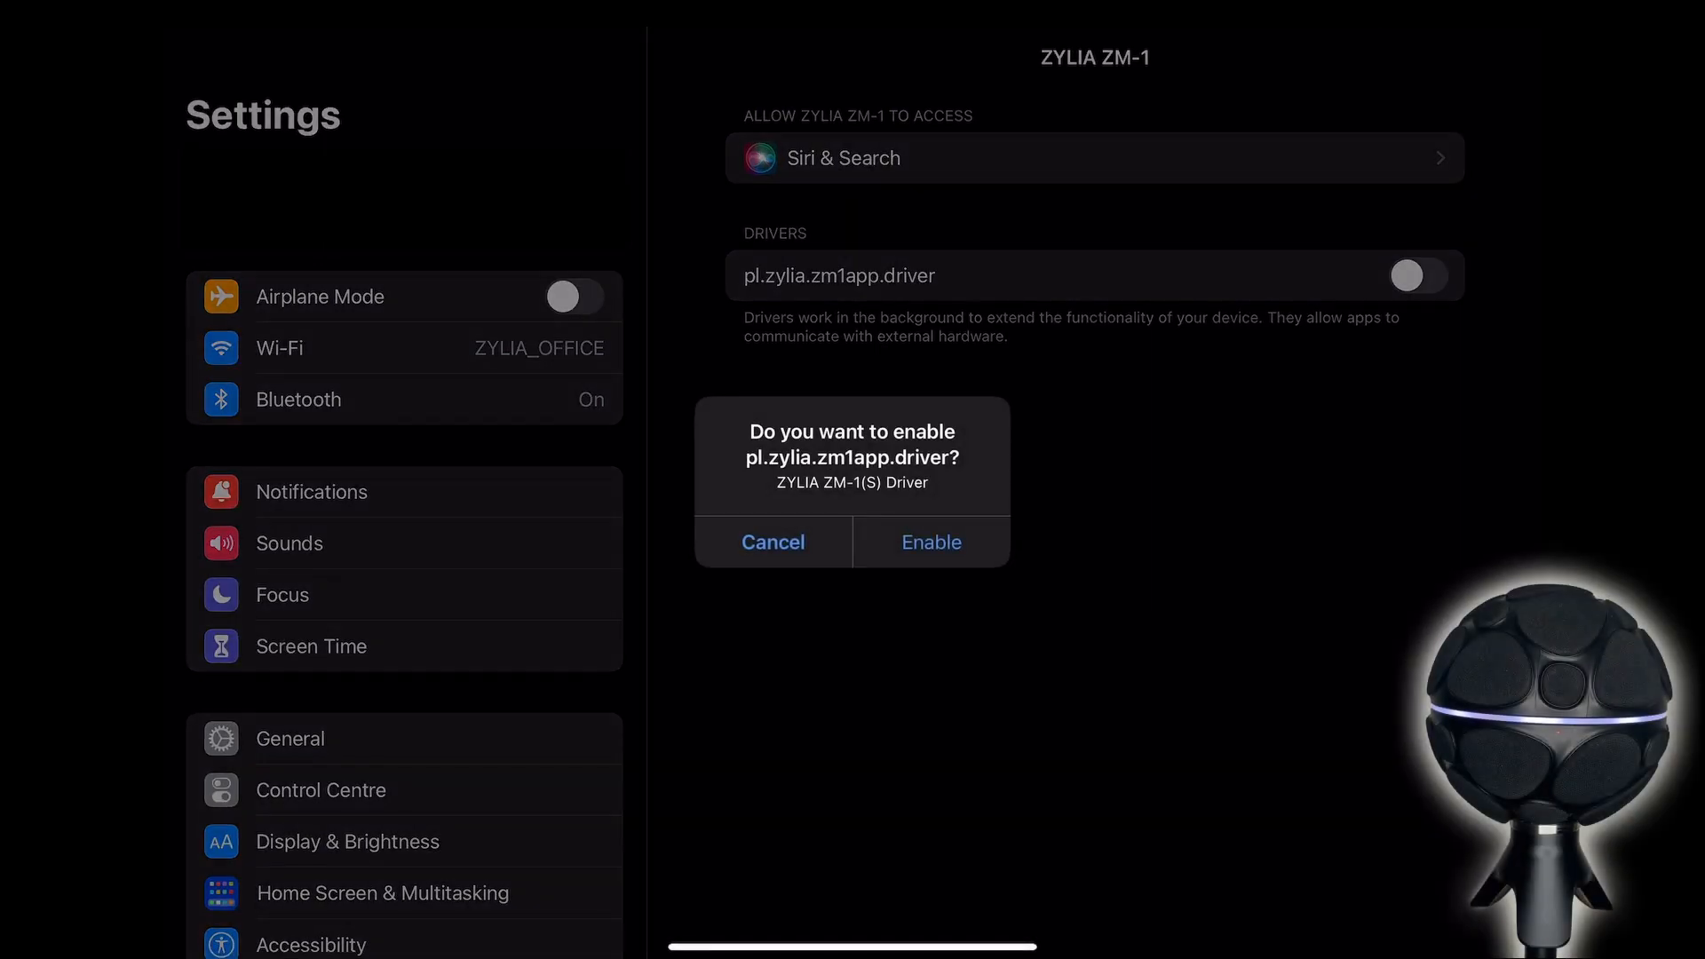
click(929, 542)
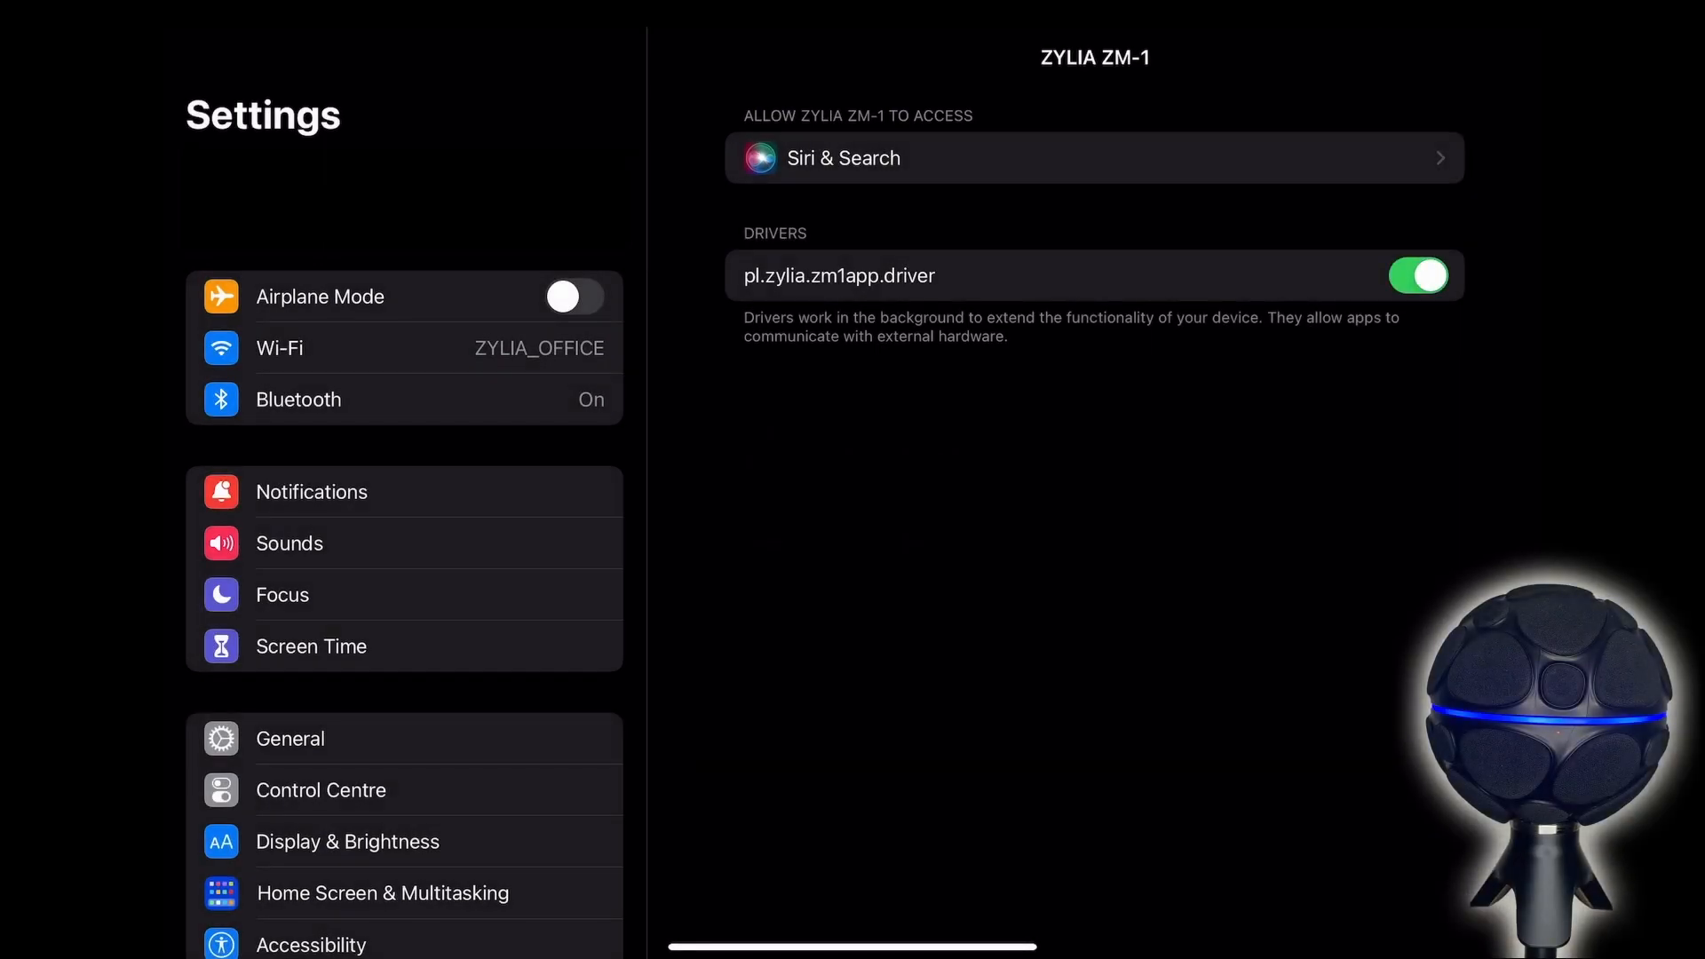
key(home)
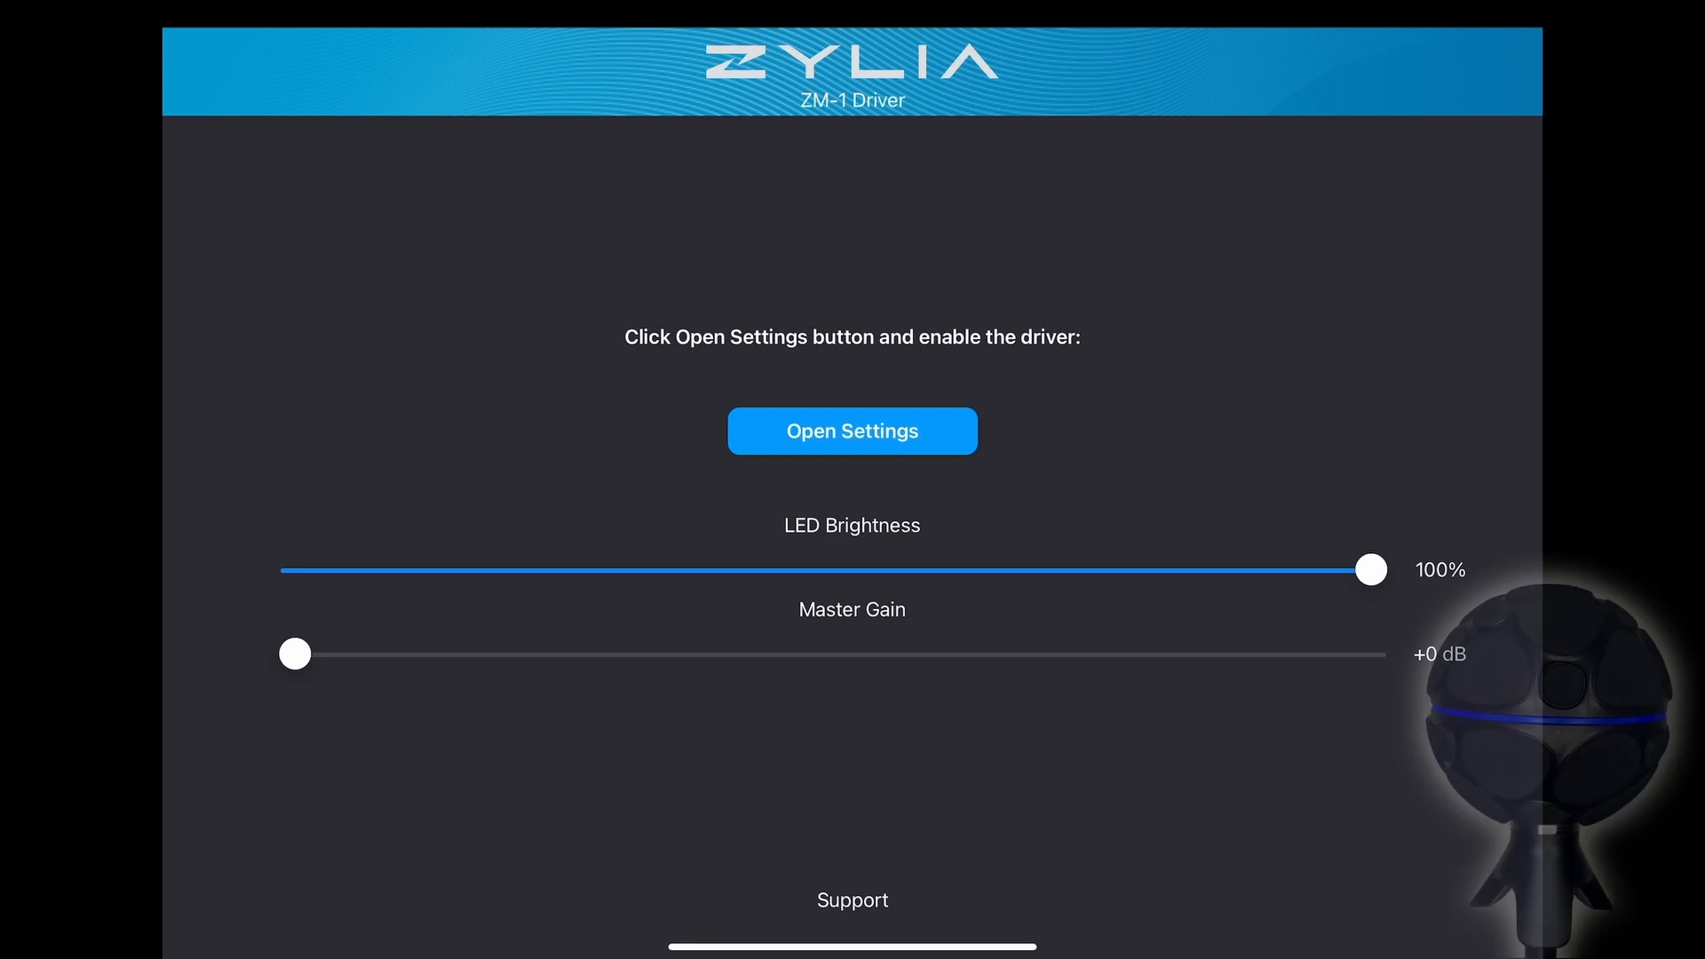
Lower the microphone's LED brightness to 19% and switch to ZYLIA Studio
drag(1369, 568, 497, 569)
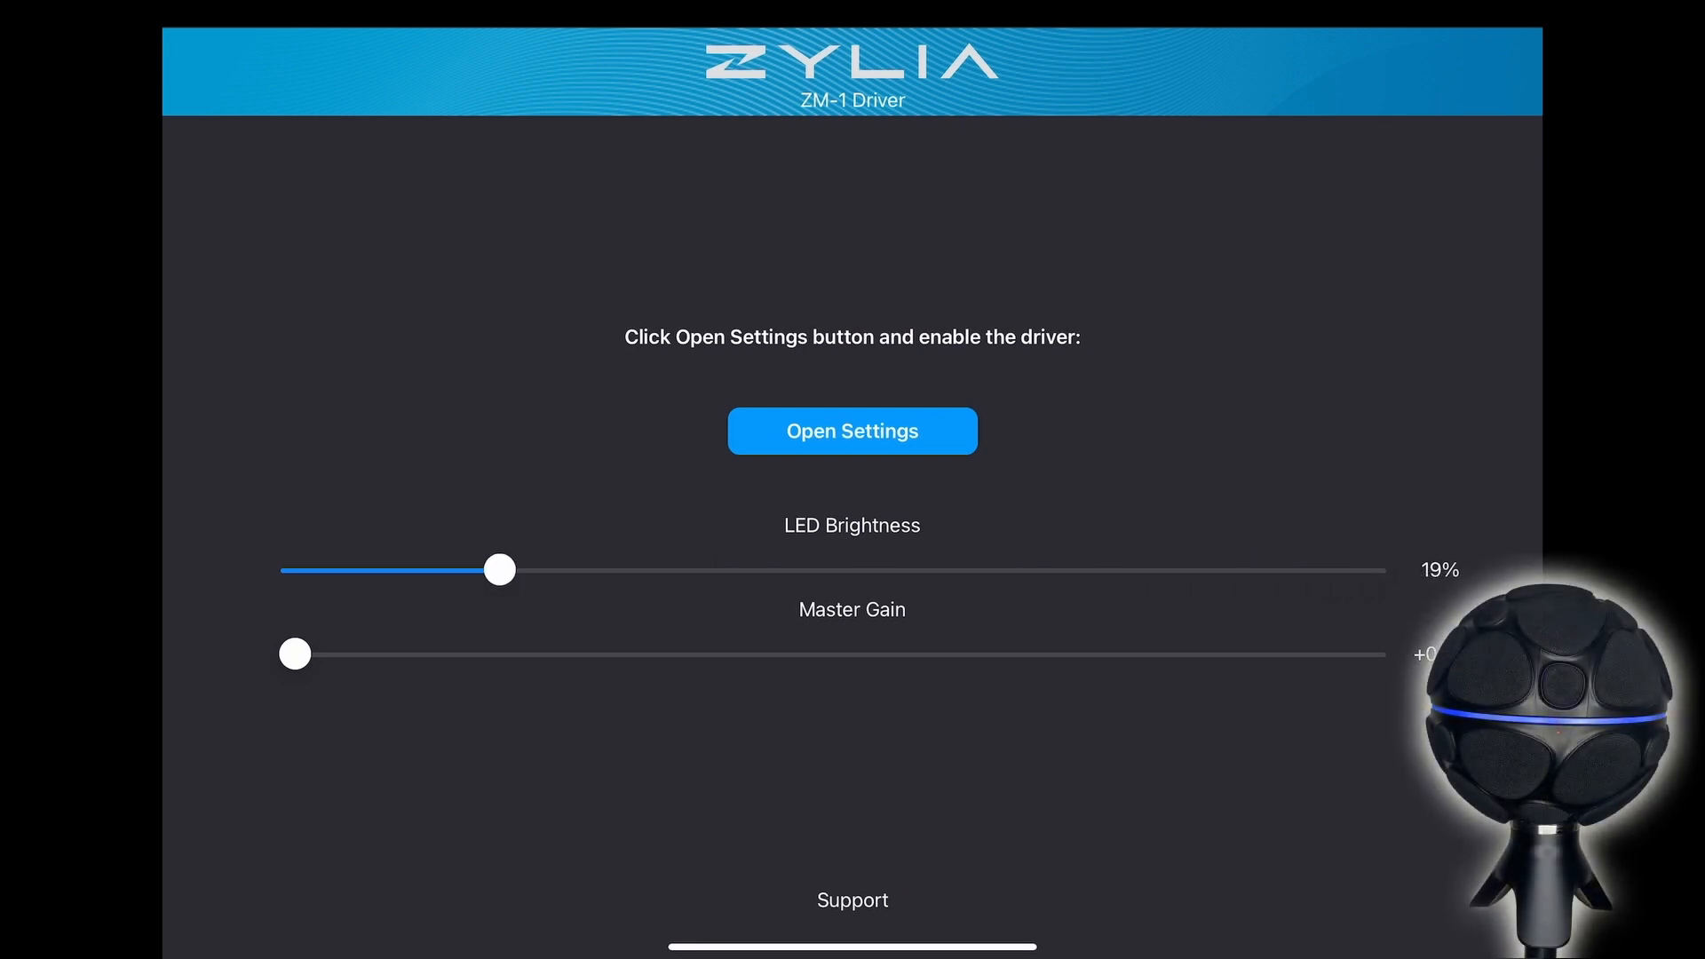
drag(294, 654, 787, 654)
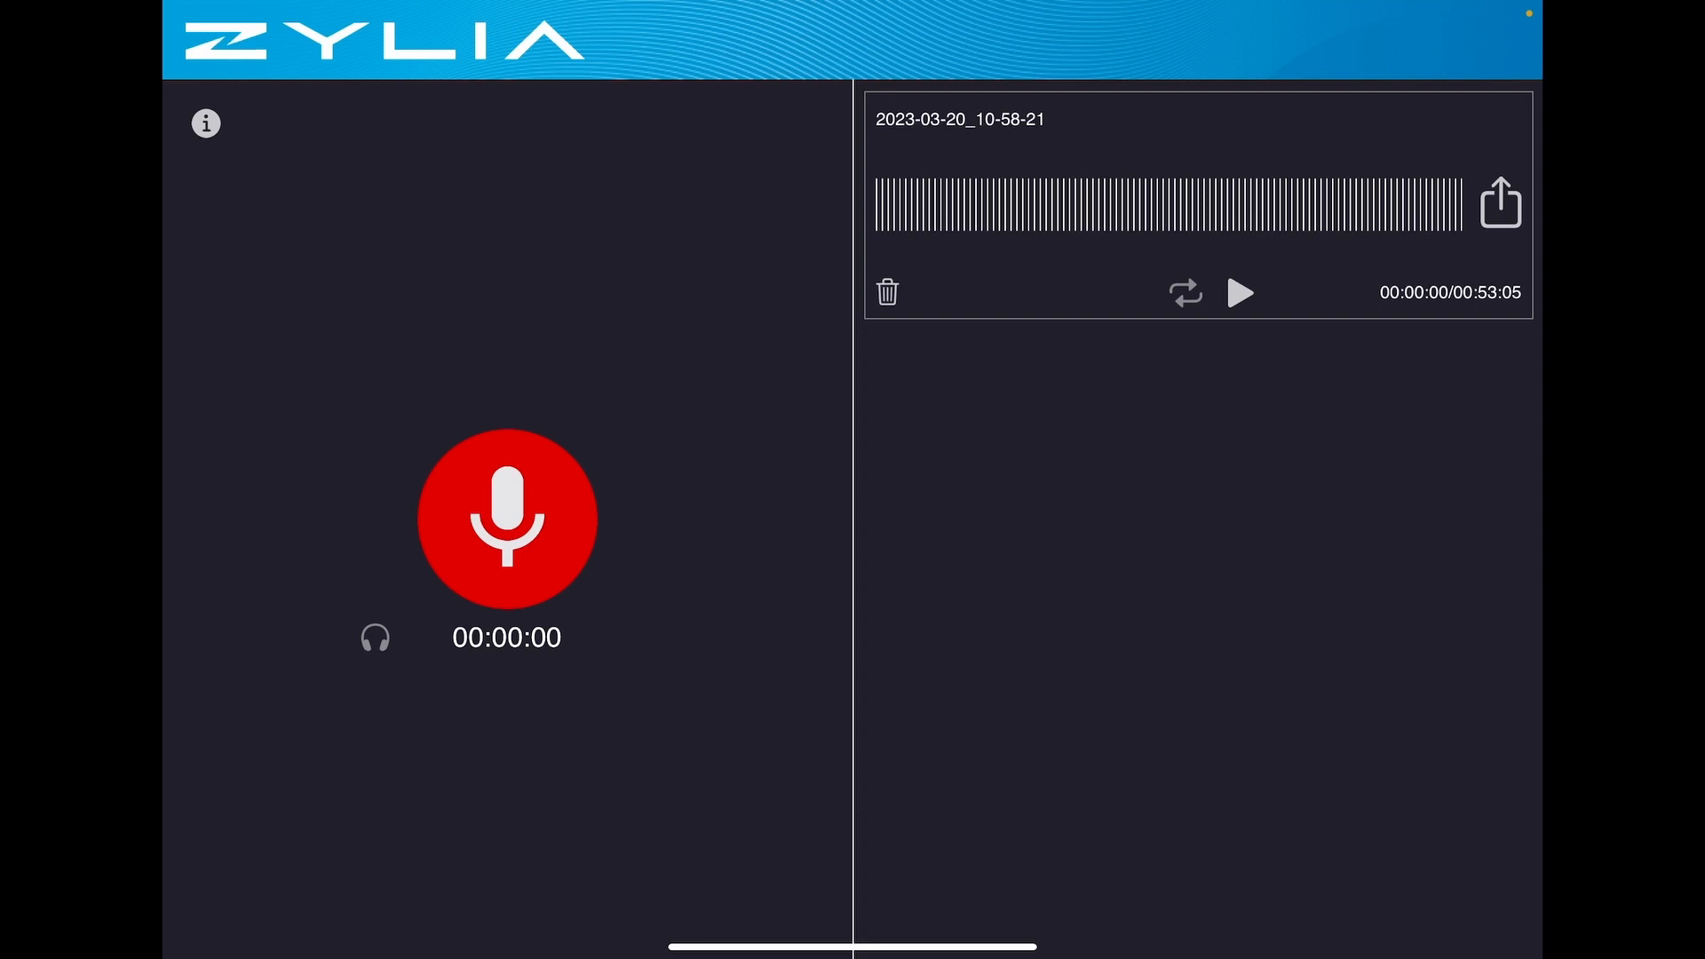
Record a few seconds of audio in ZYLIA Studio and stop the recording
click(506, 516)
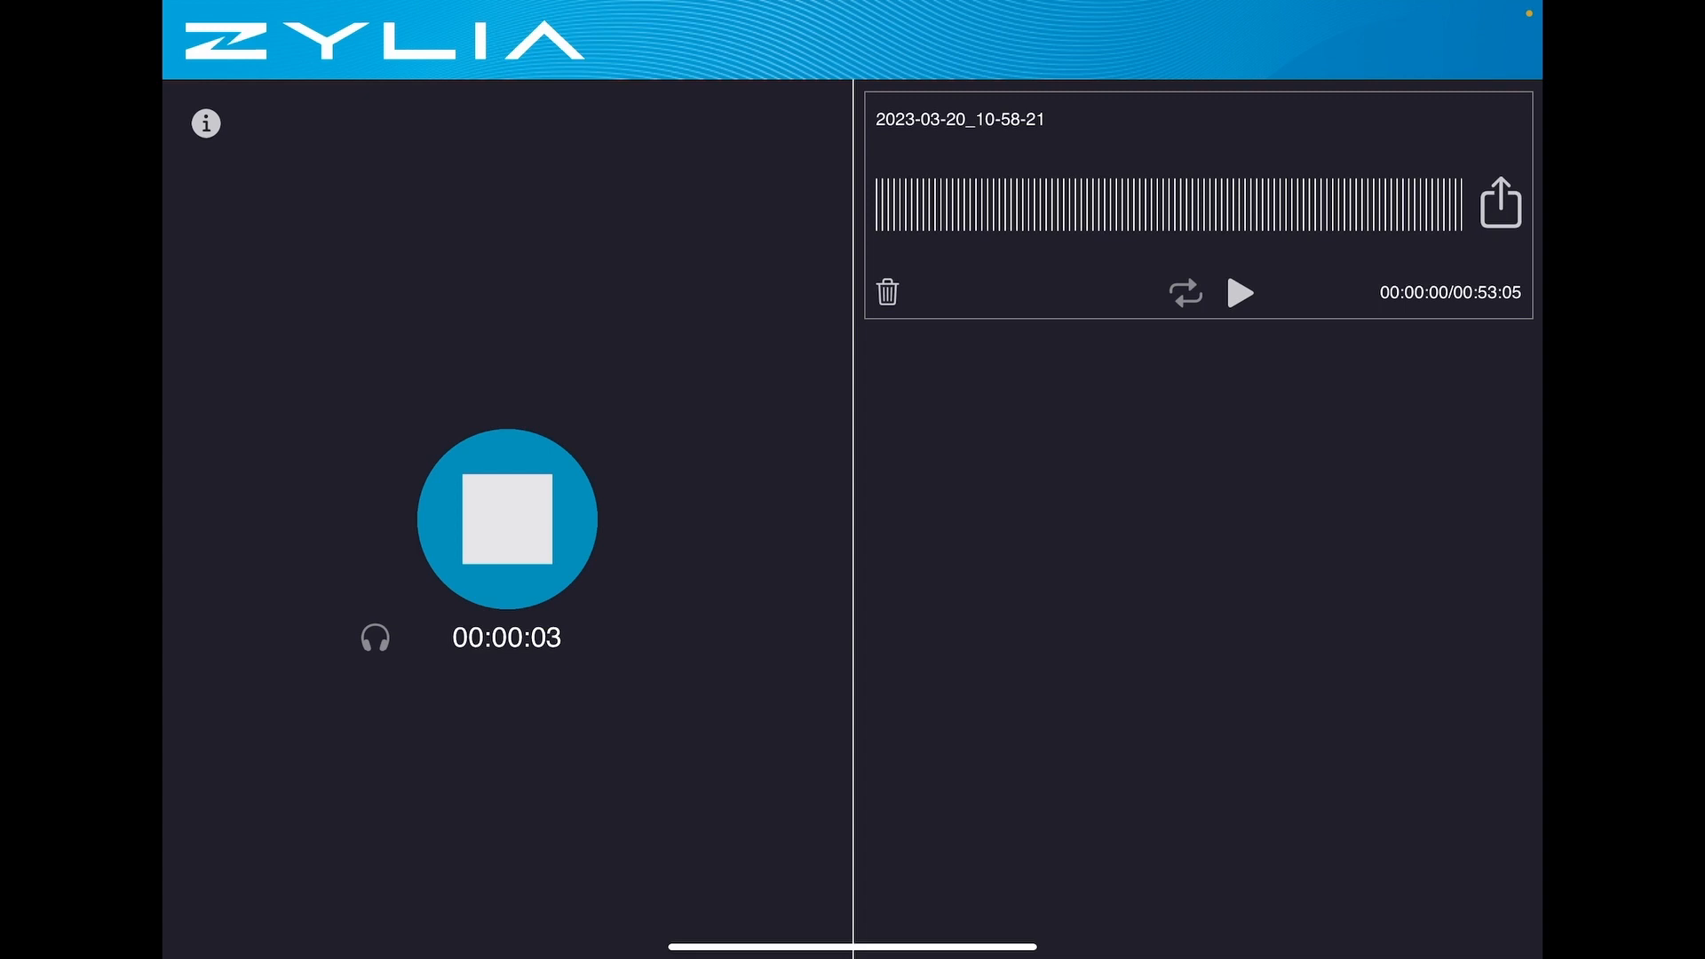
click(1499, 201)
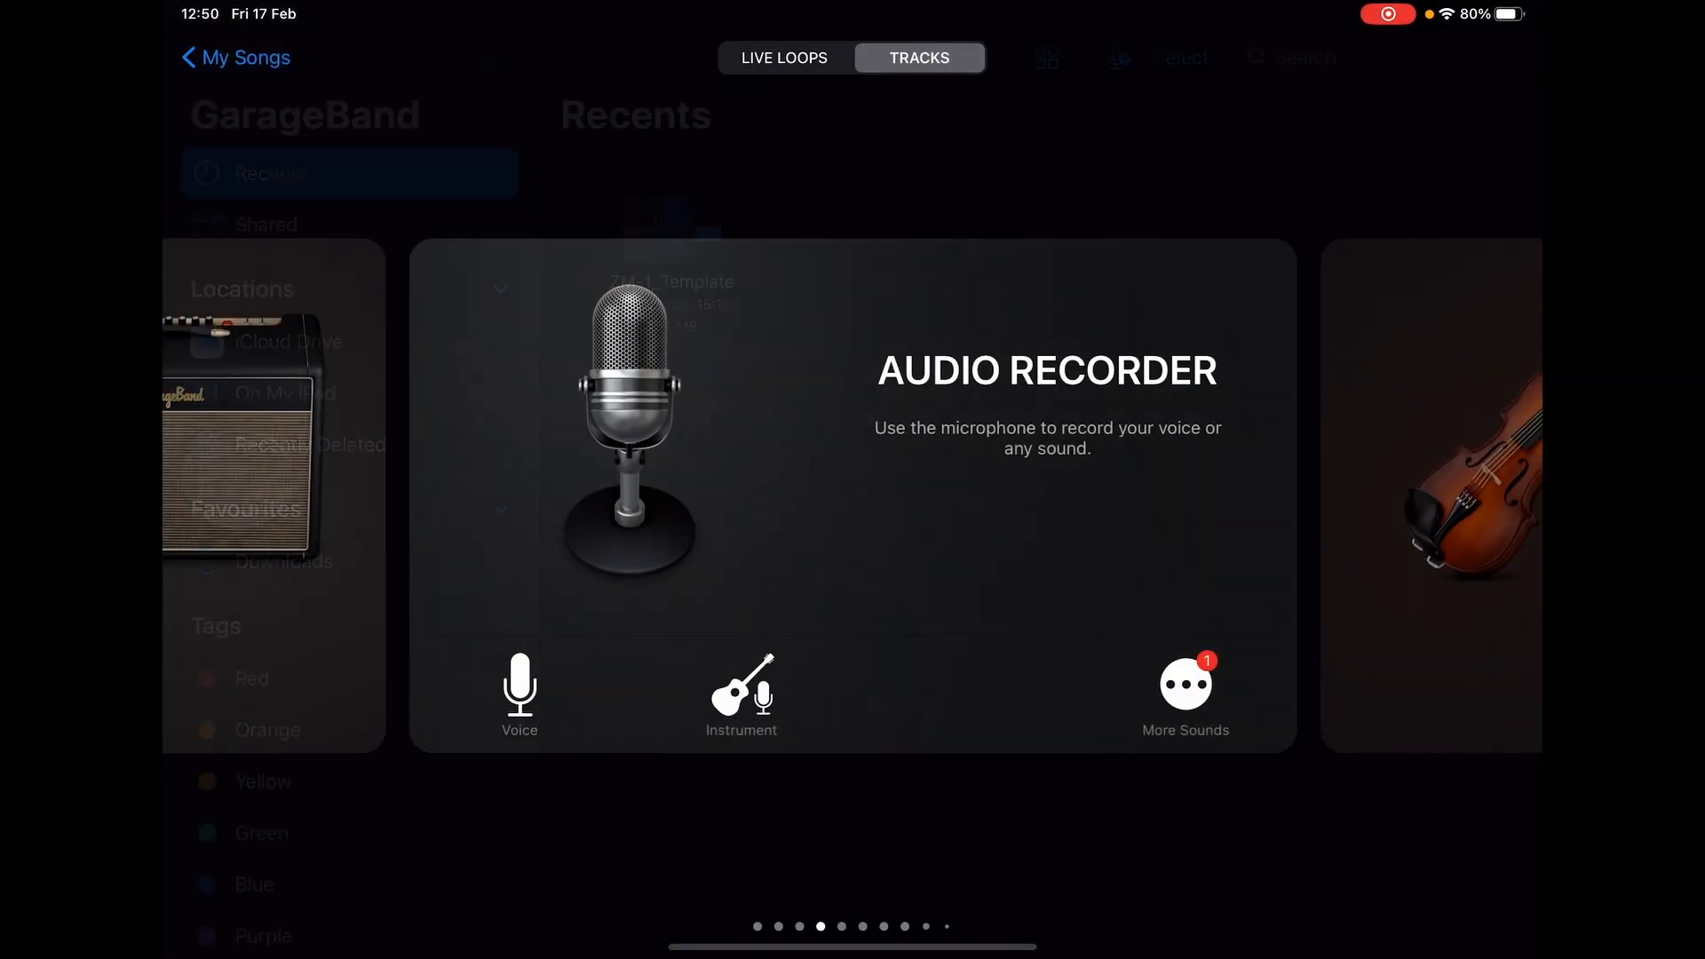
Add a Voice Audio Recorder track and turn on Multitrack Recording in Advanced song settings
click(520, 685)
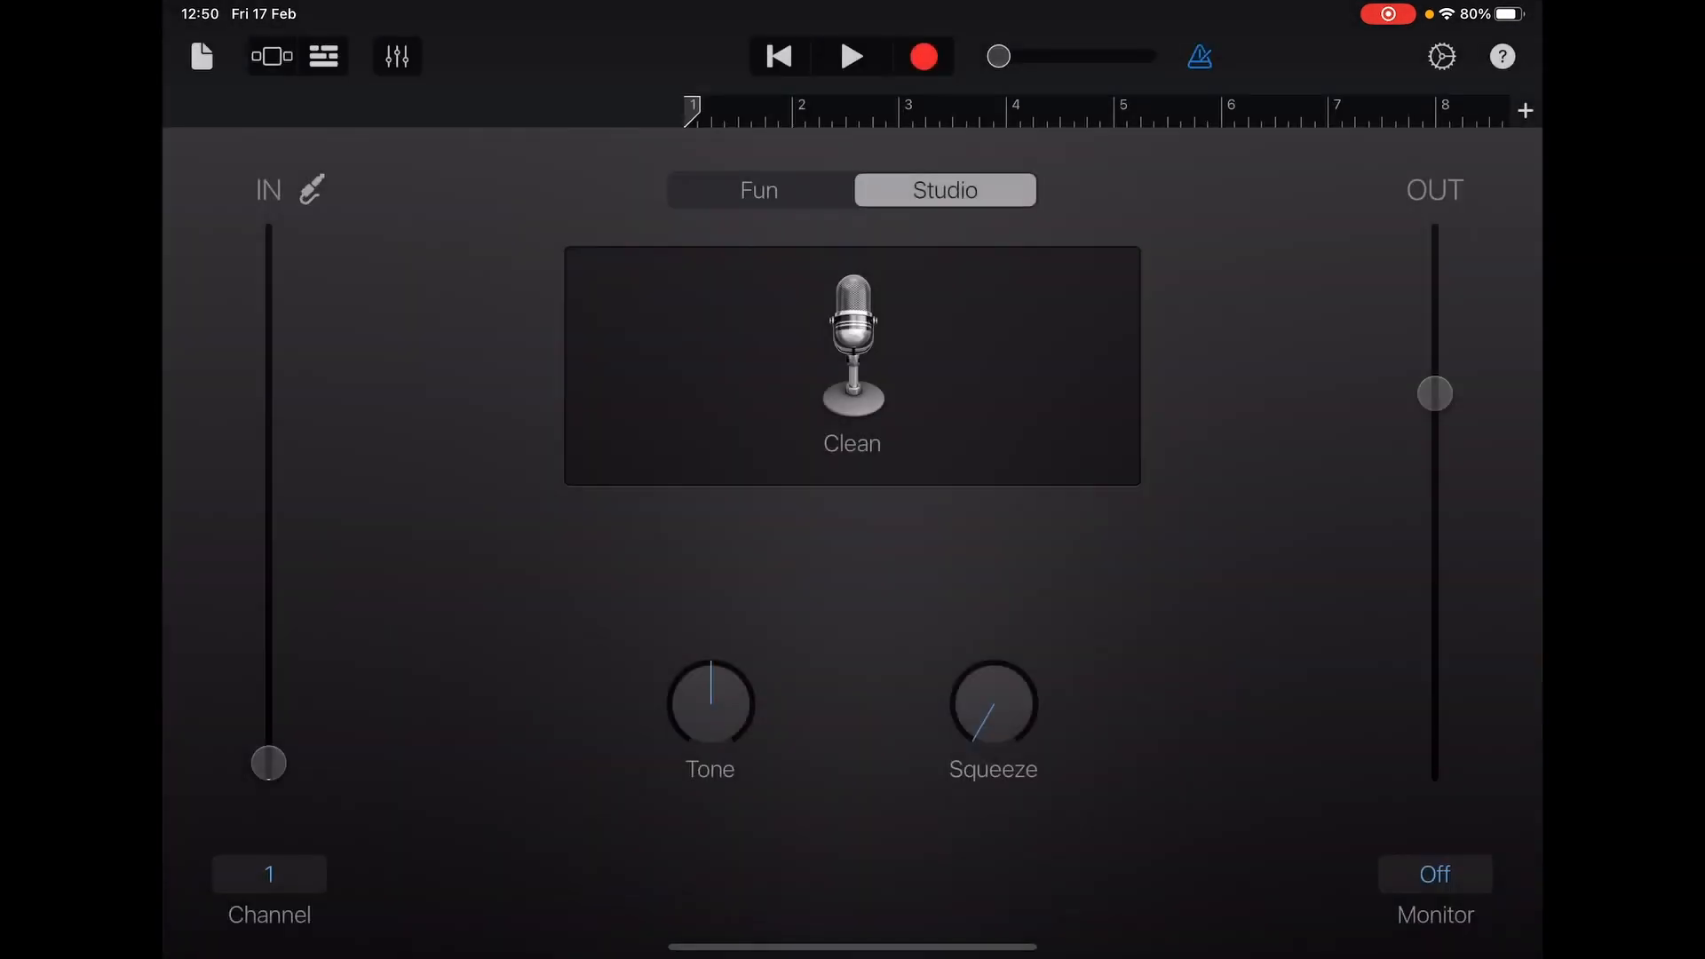
click(1442, 57)
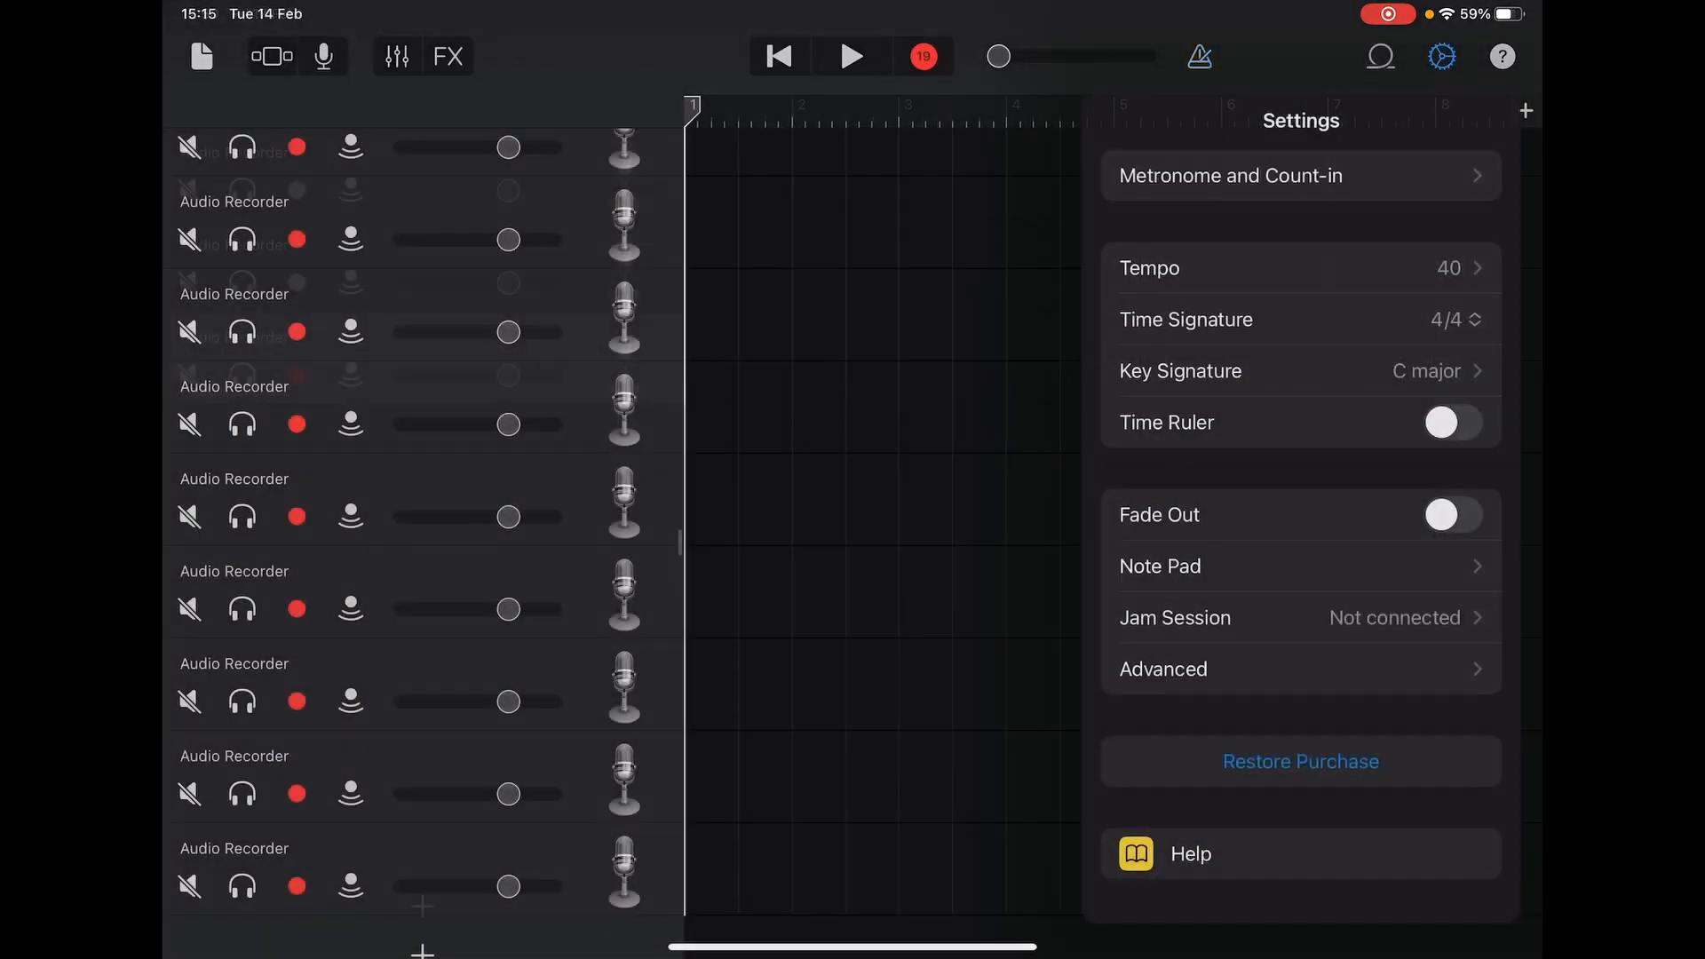
click(1161, 669)
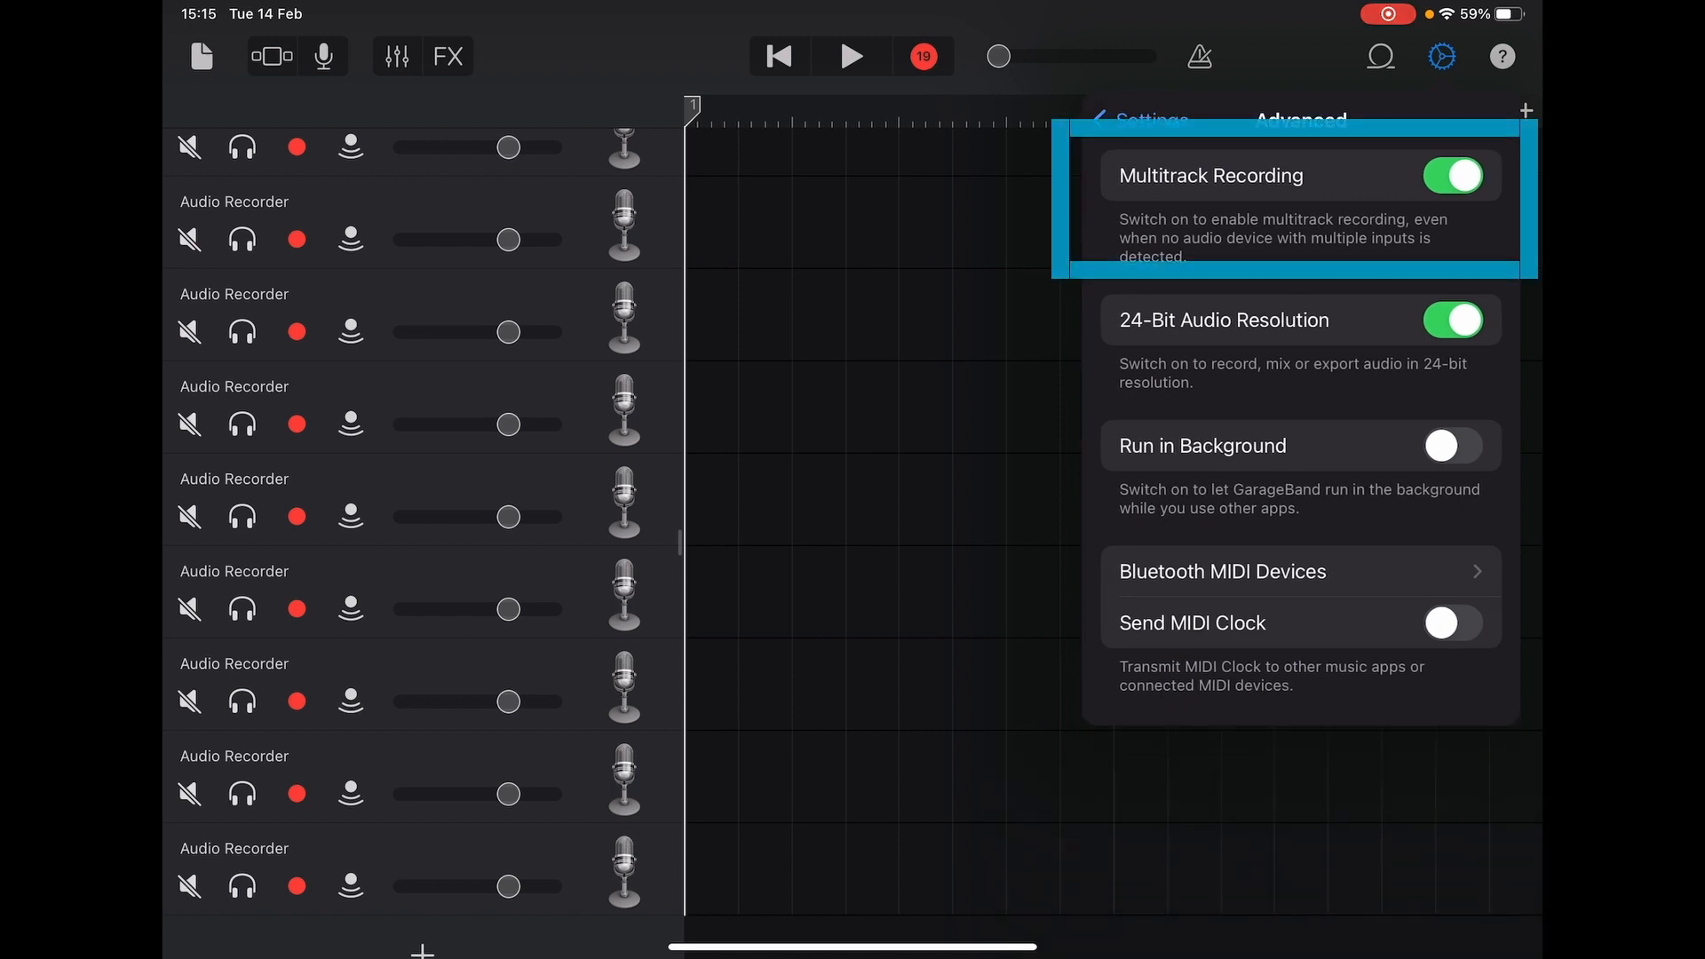
click(850, 55)
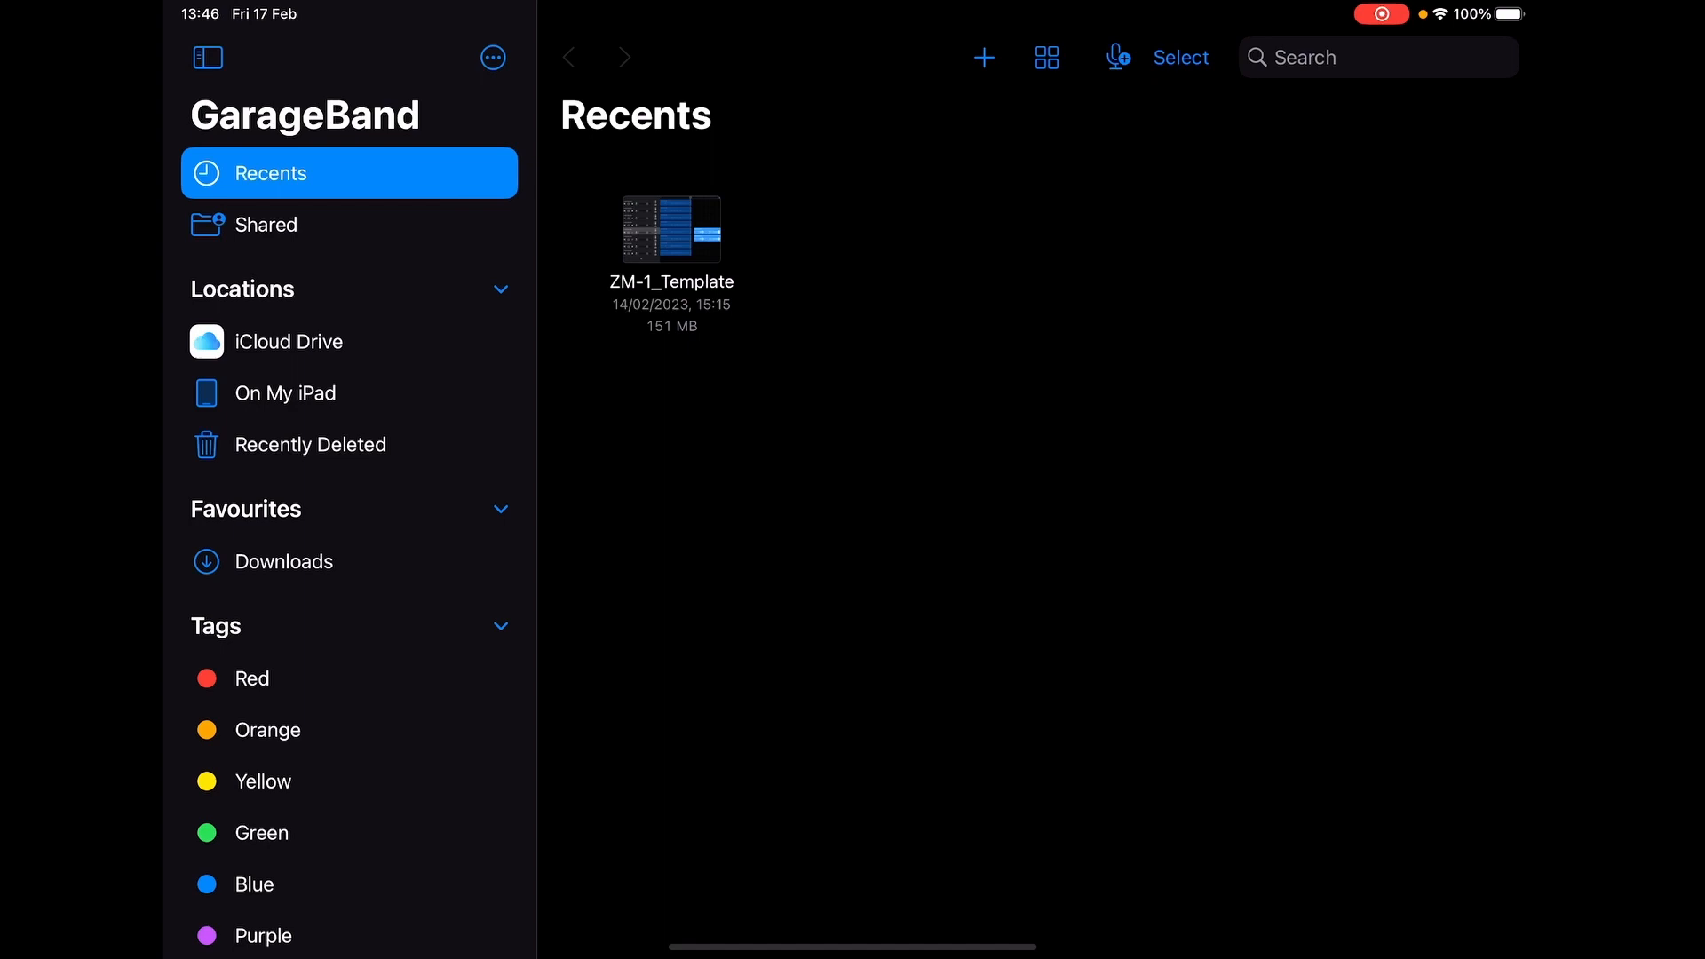
Share the ZM-1_Template project from My Songs to the Mac via AirDrop
right_click(671, 229)
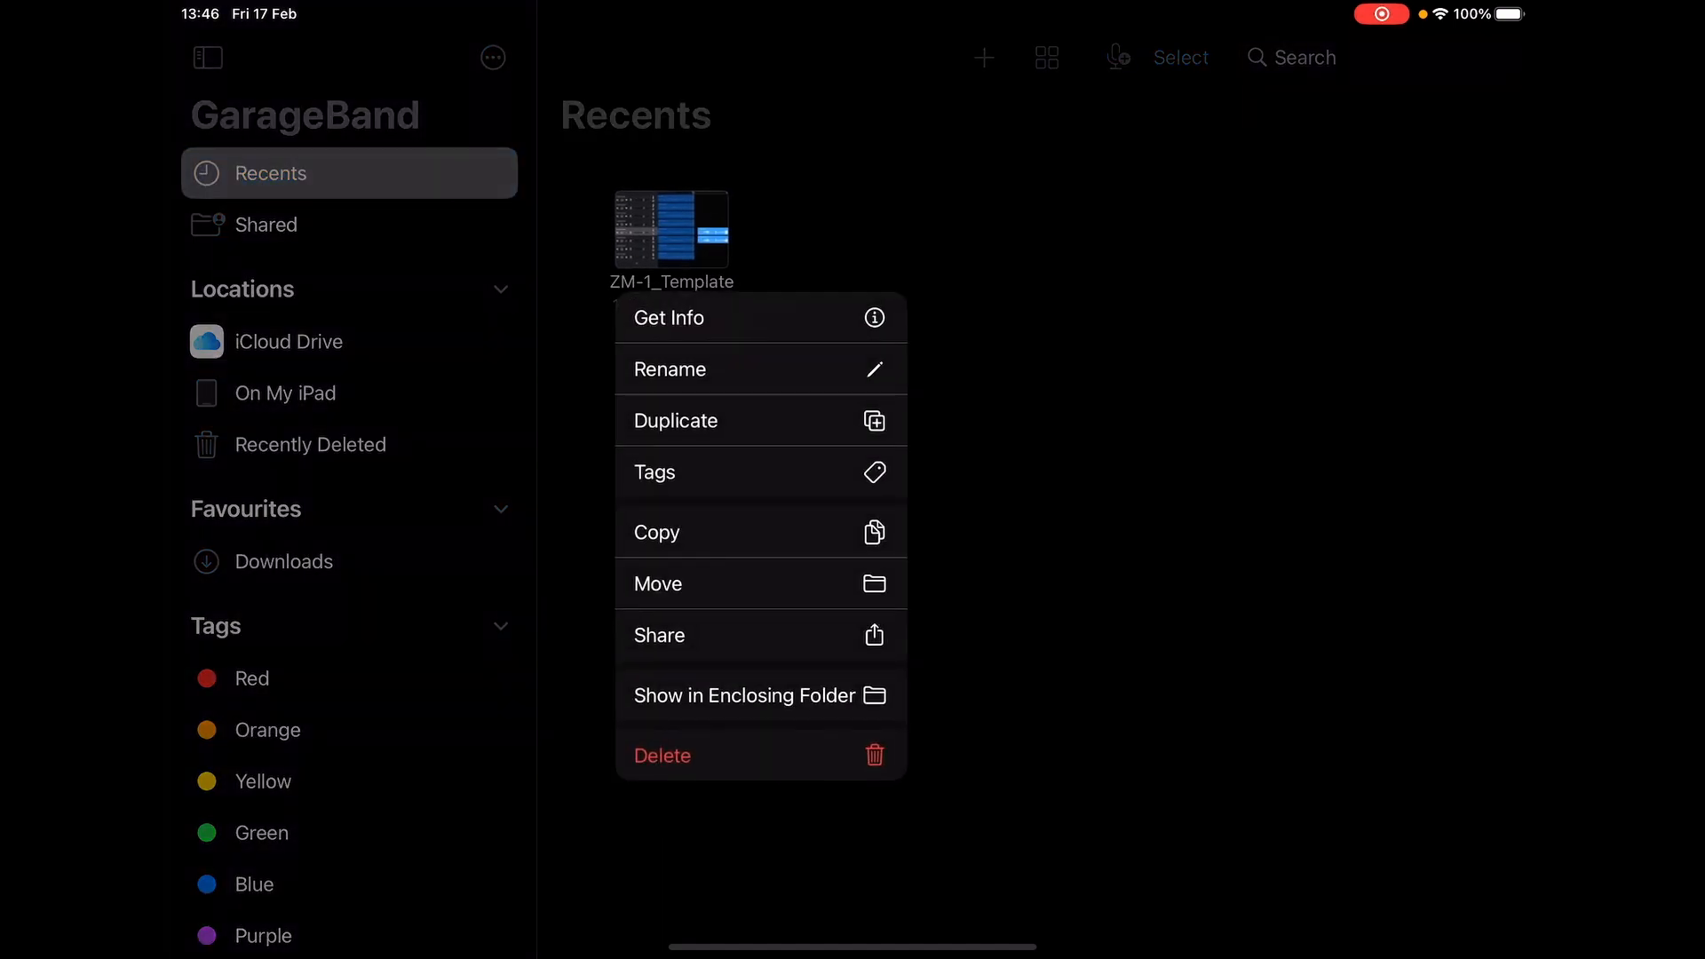
click(658, 636)
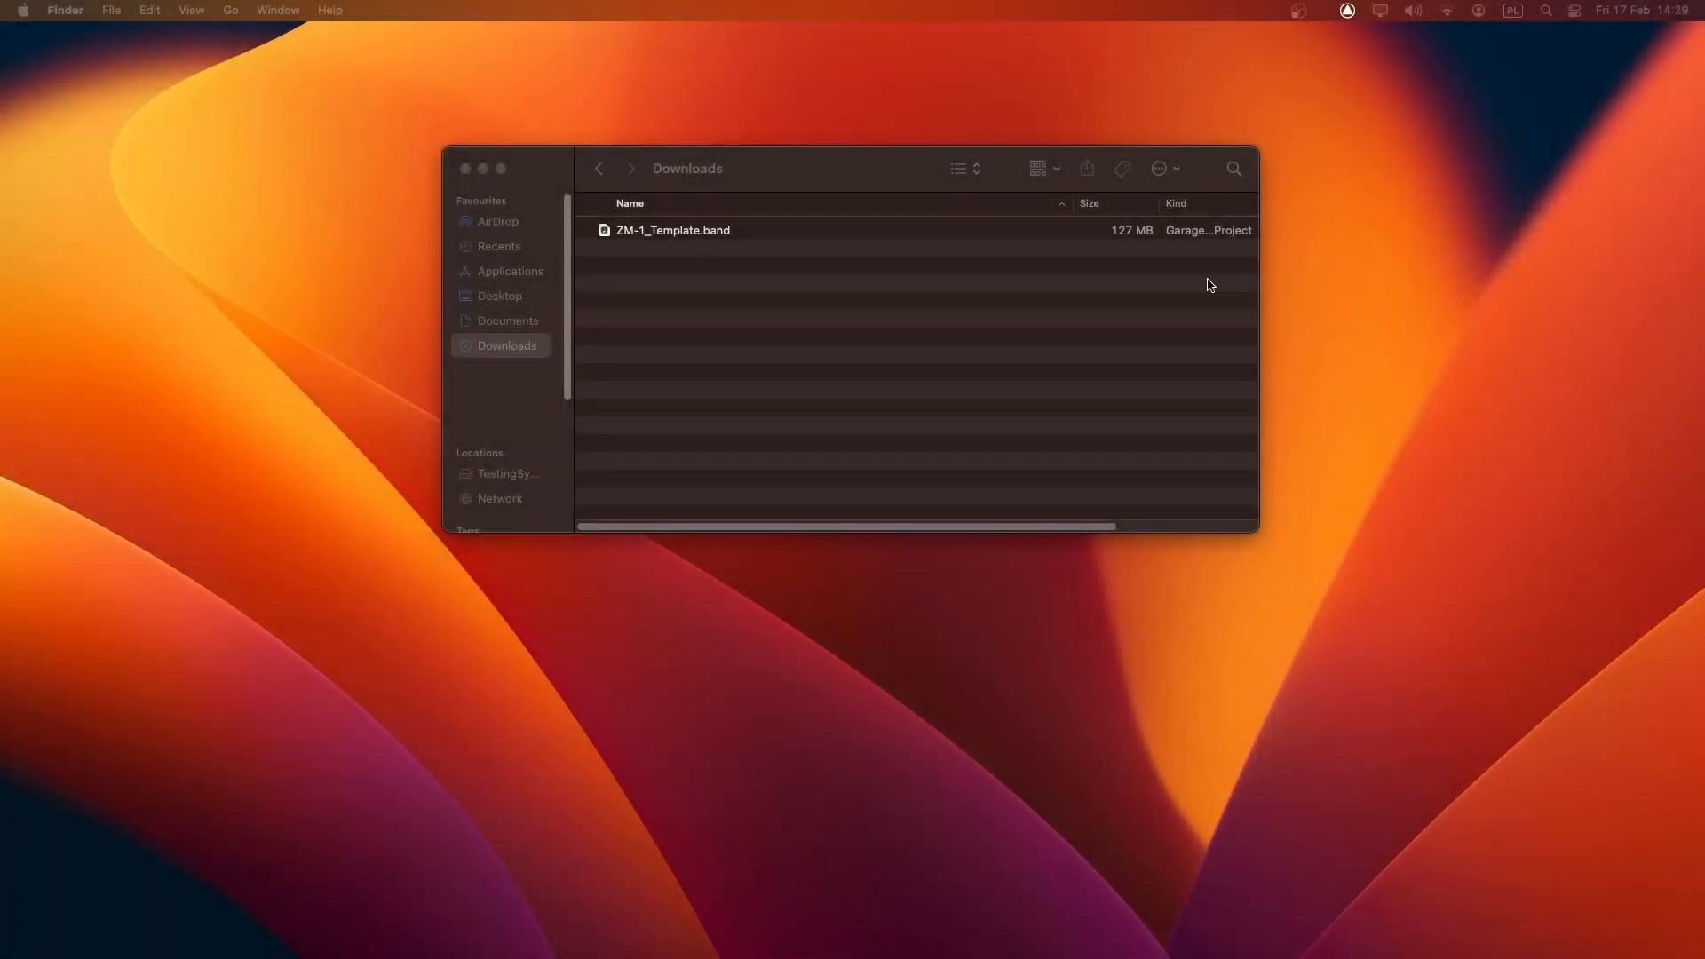
Show the ZM-1_Template.band package contents in Finder and enter its Media folder
right_click(671, 229)
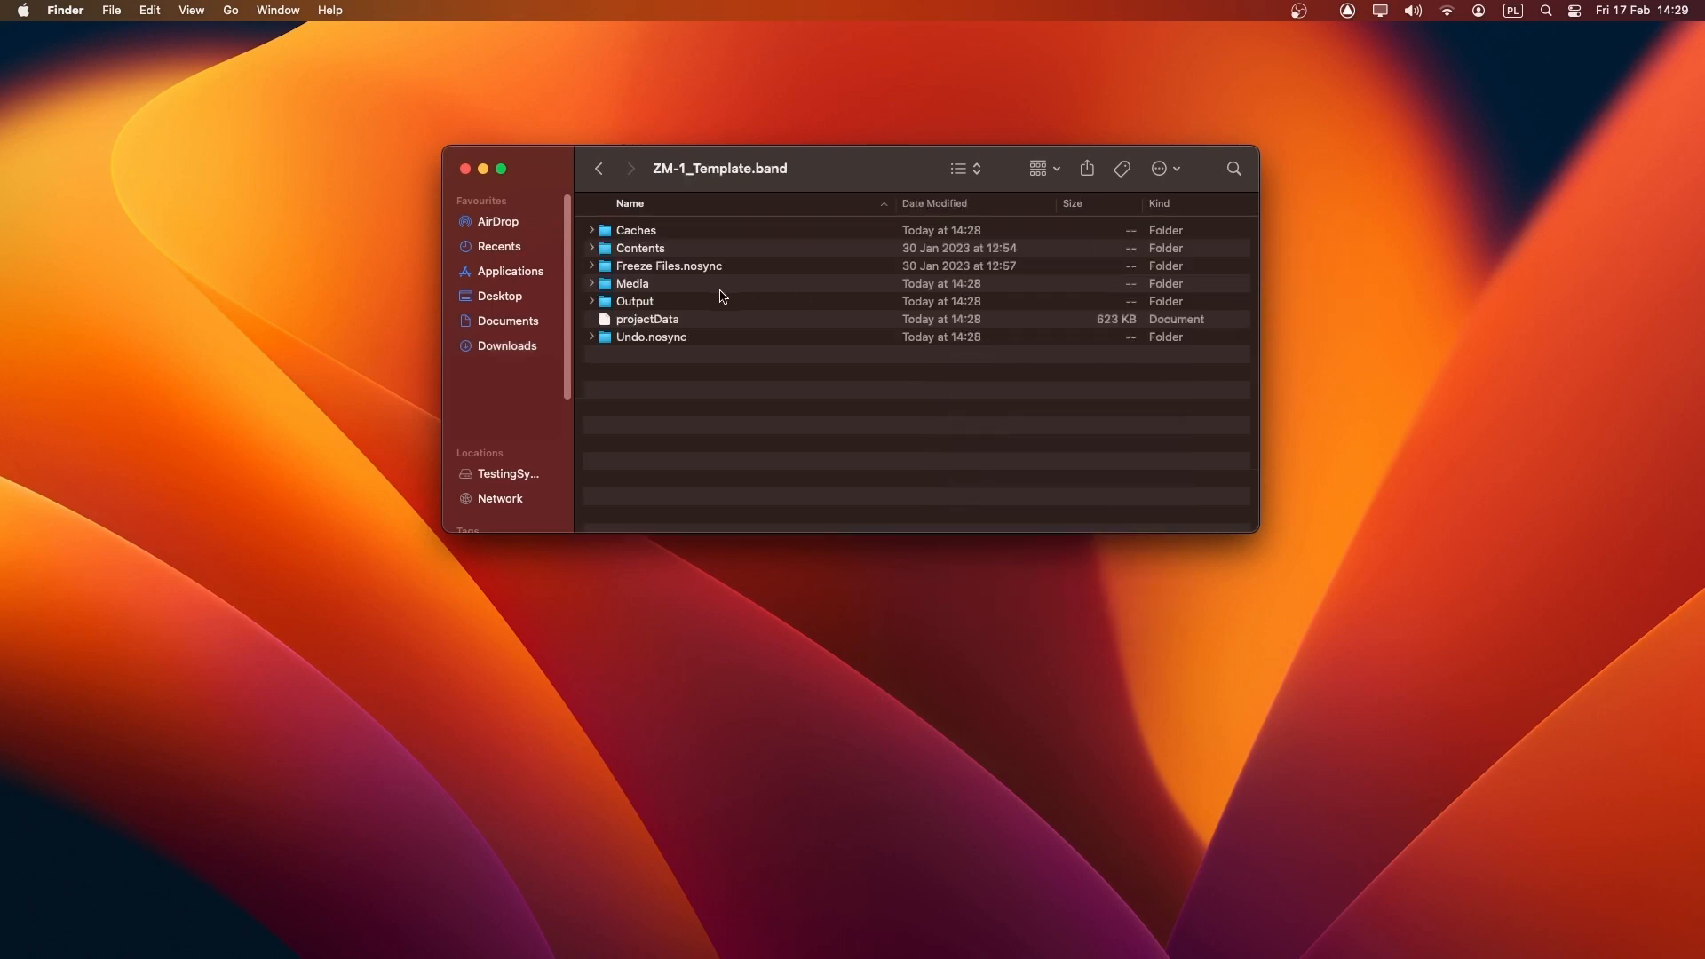
double_click(632, 285)
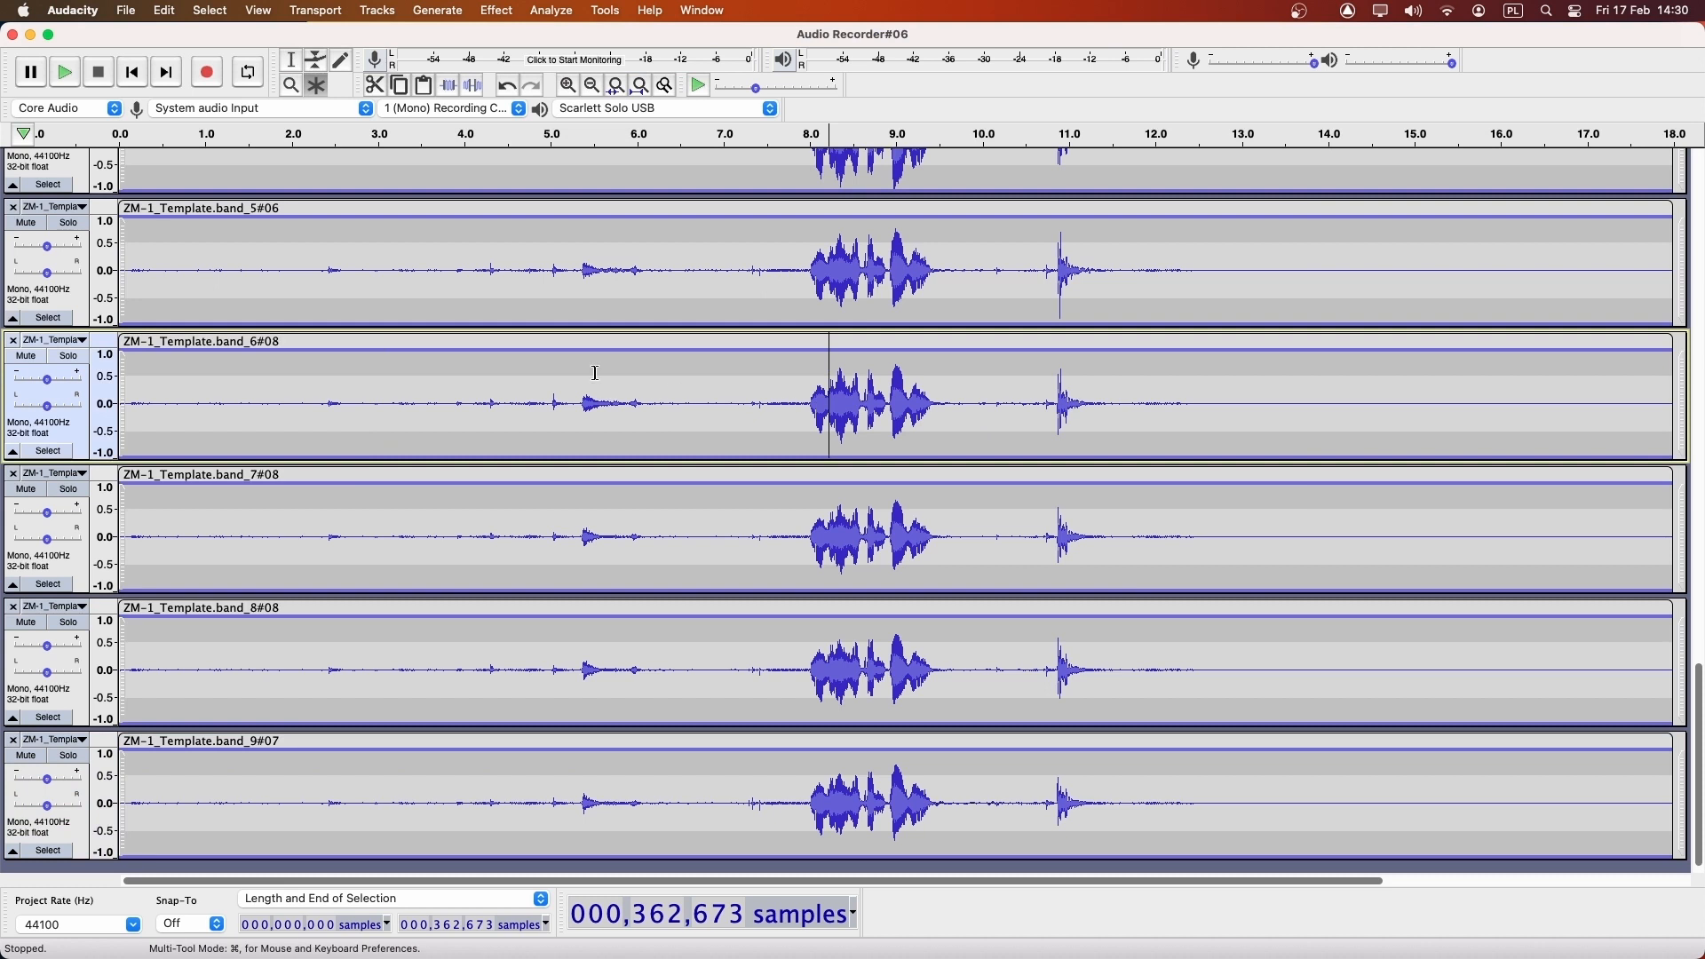
Export the multichannel tracks as session.wav, 24-bit PCM, confirming the Advanced Mixing Options
click(126, 11)
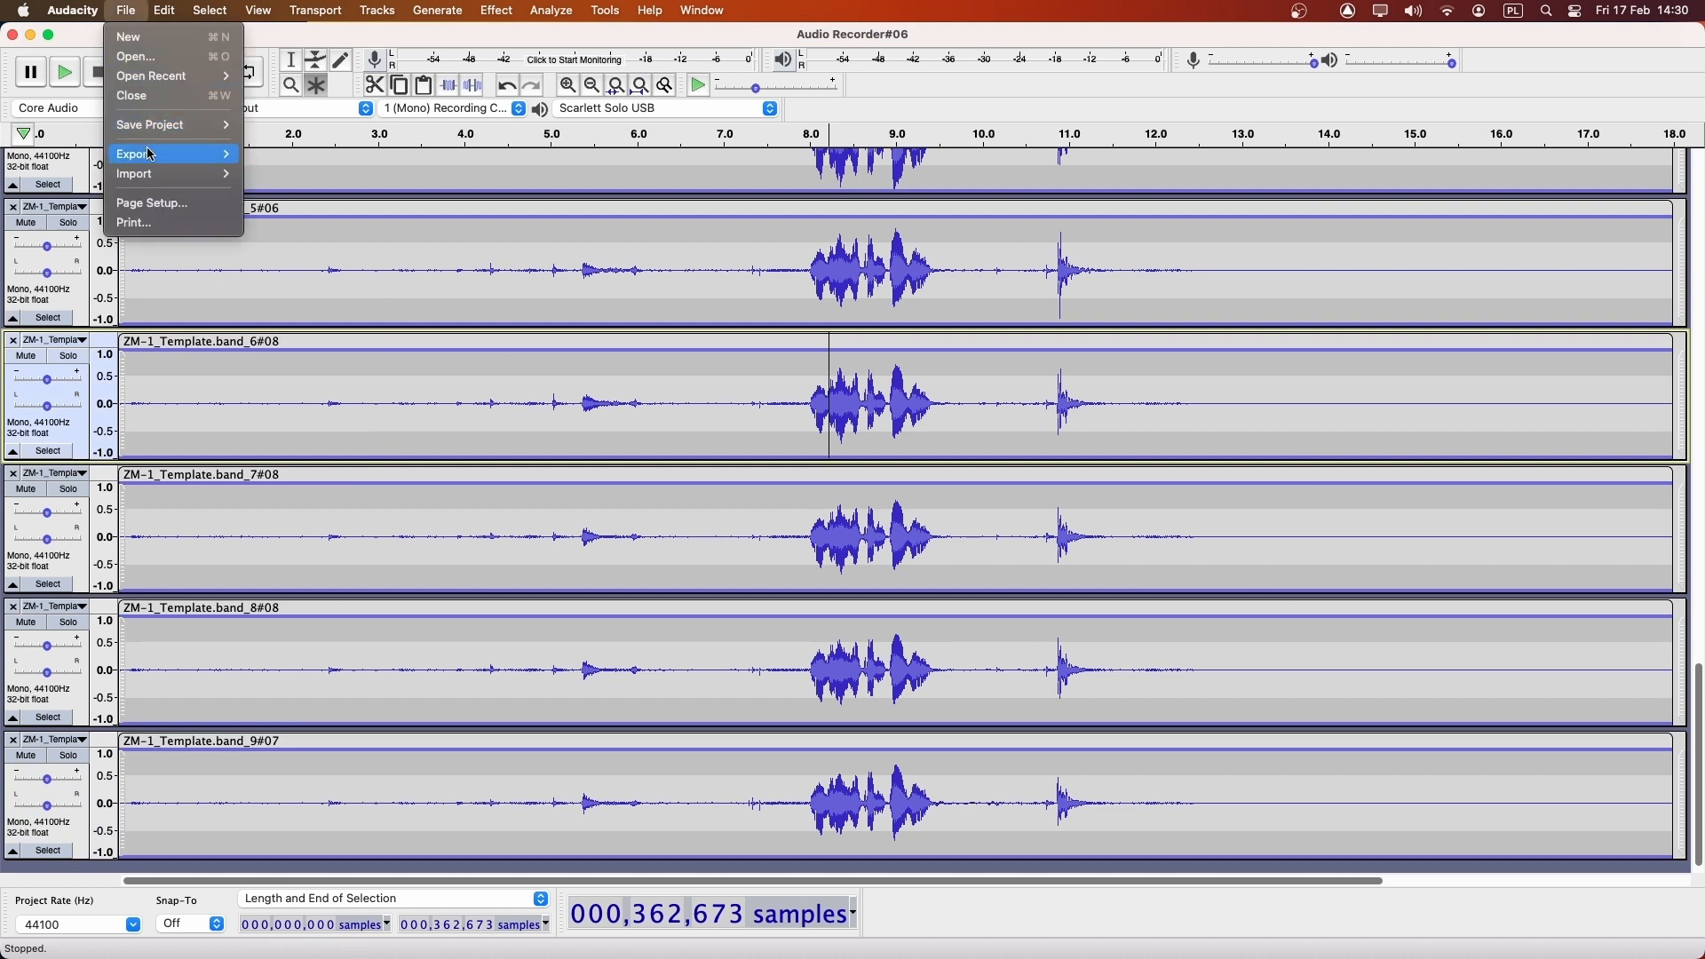
click(341, 177)
text(session.wav)
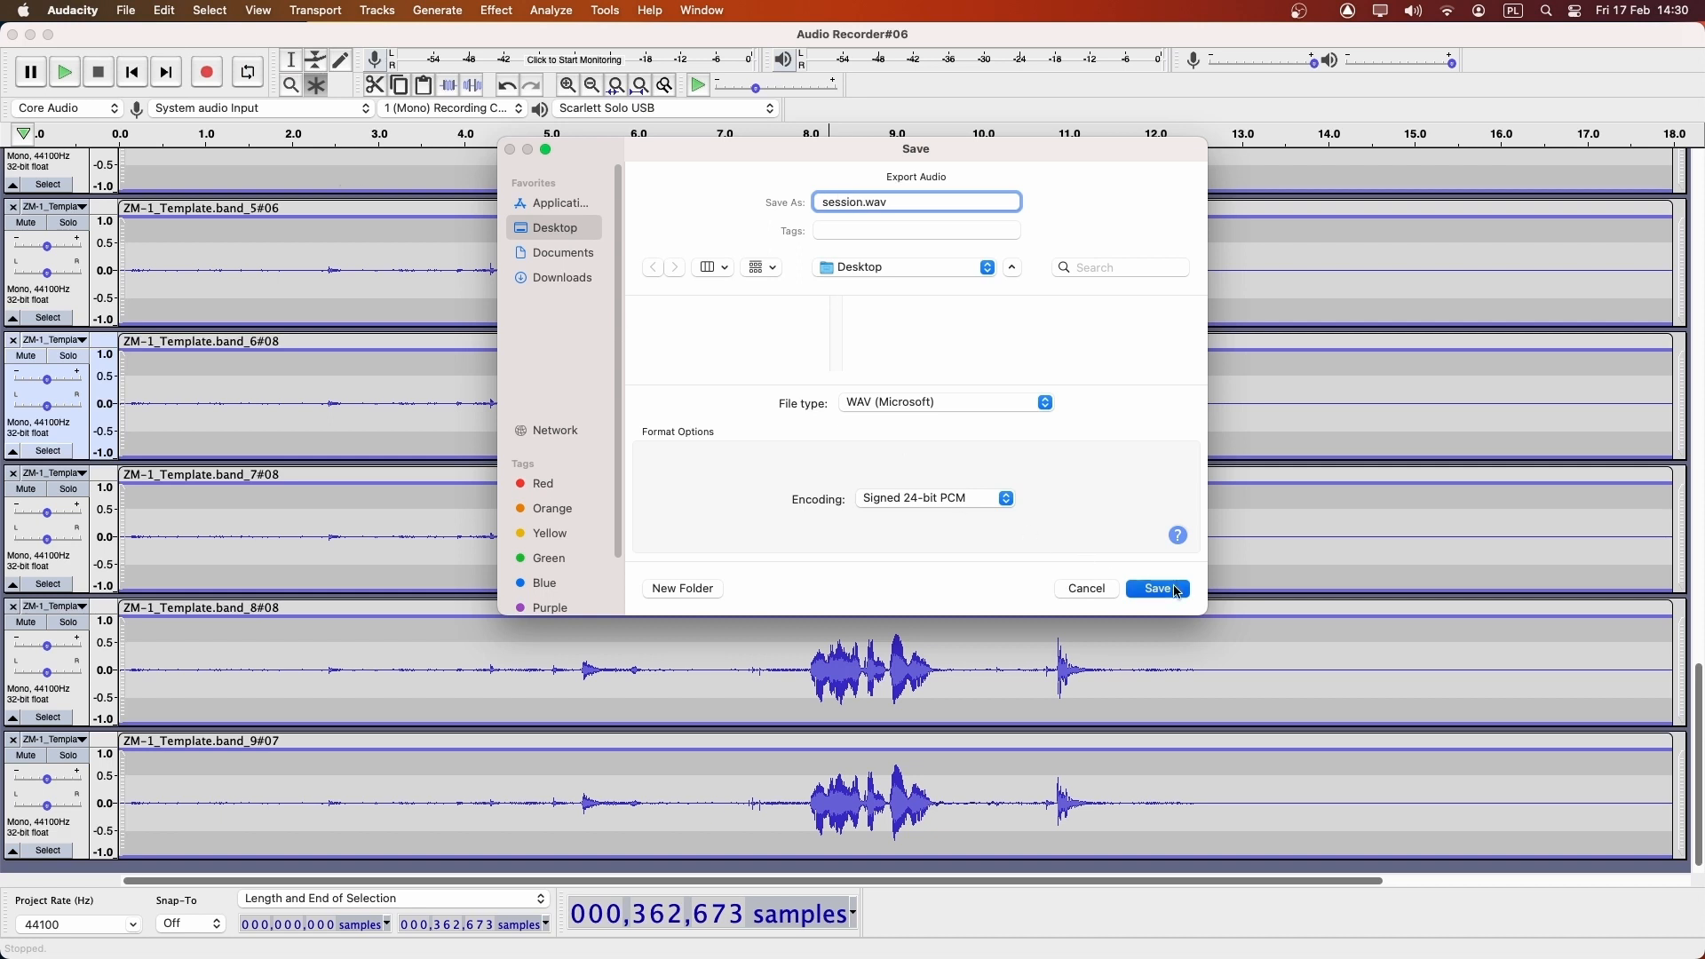
click(1156, 588)
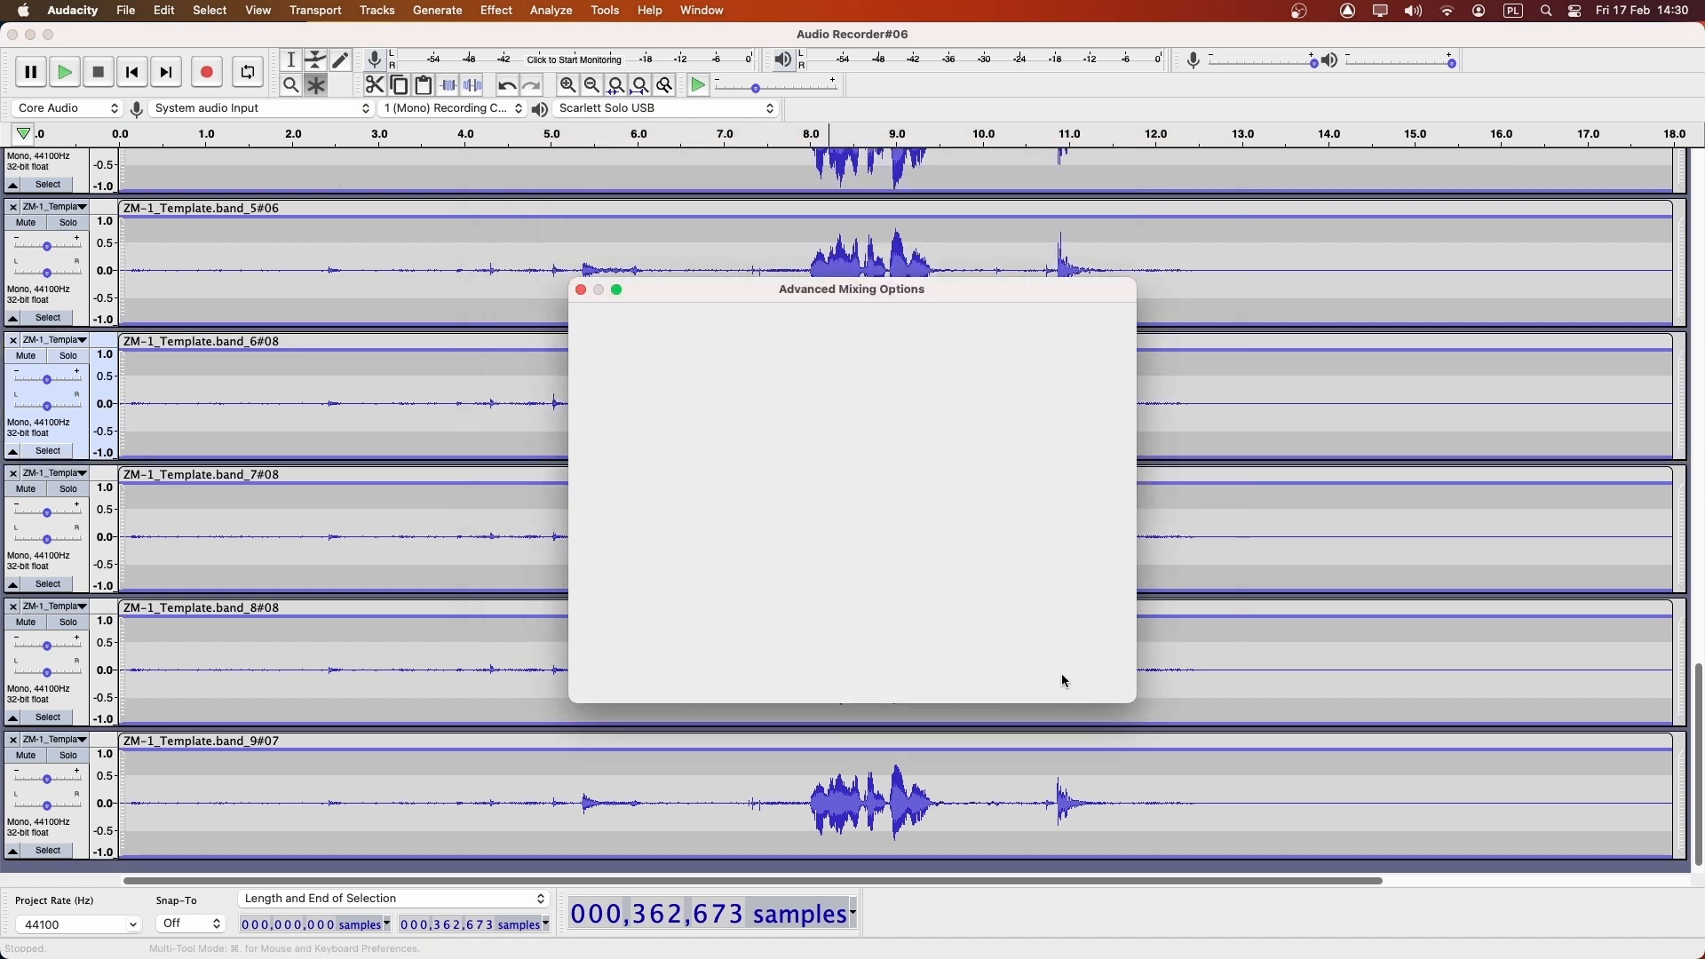
click(580, 289)
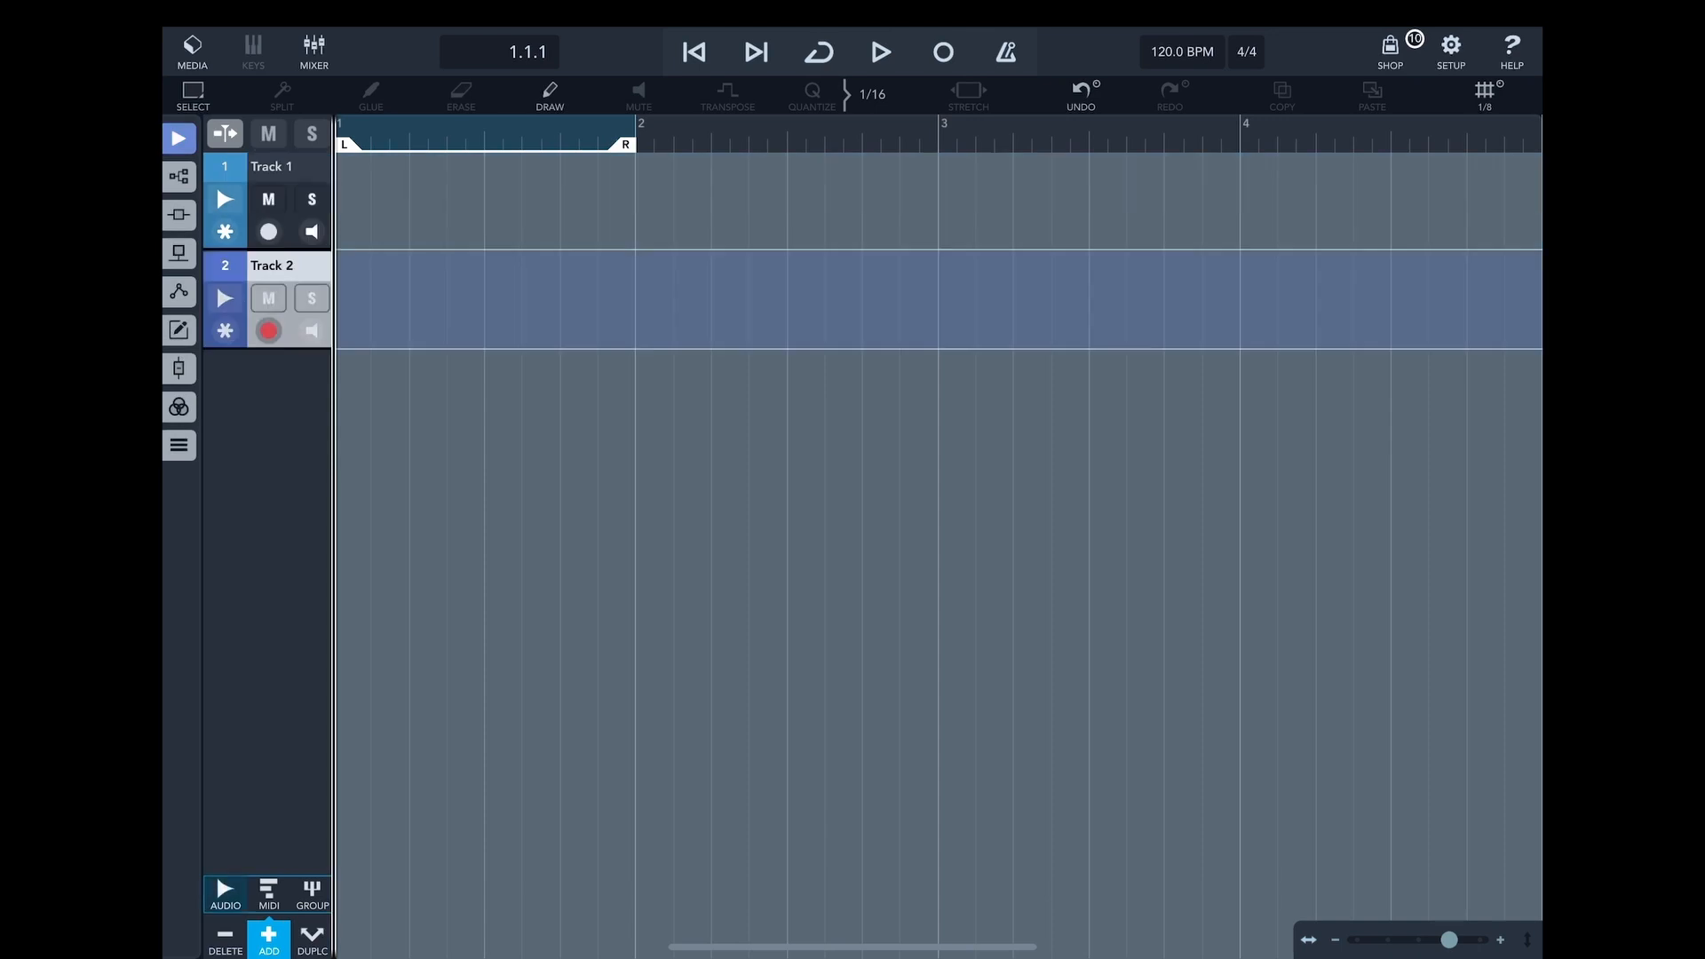
Add further audio tracks to the Cubasis project and scroll down the track list
click(268, 941)
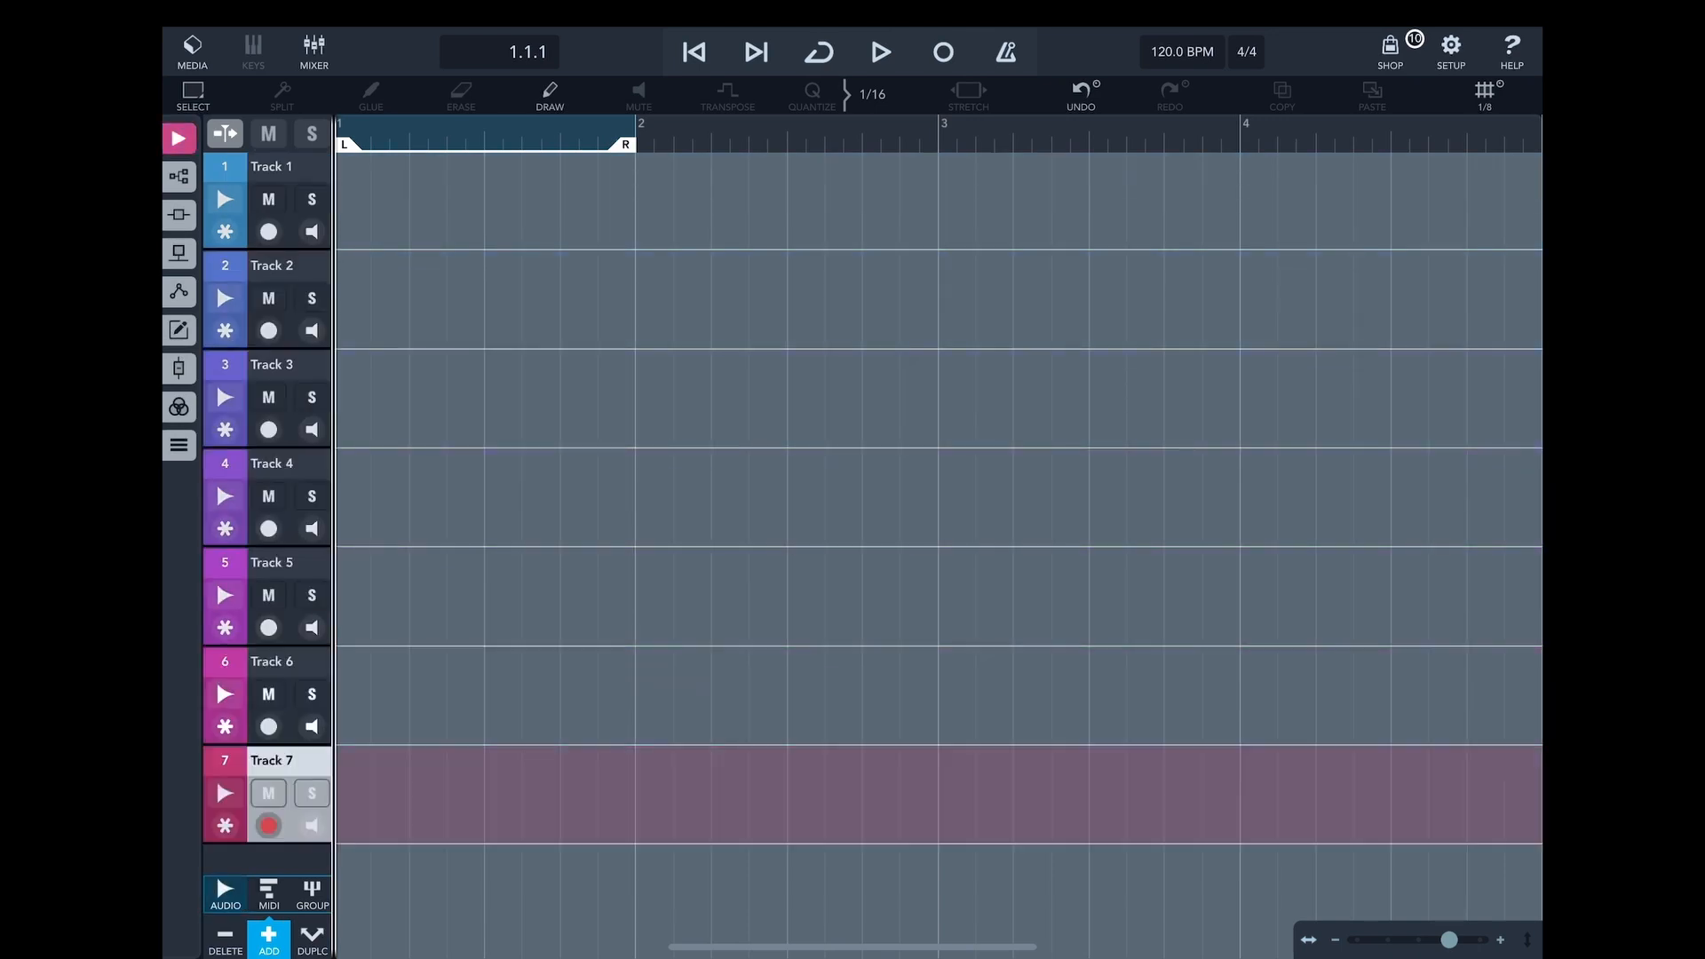
scroll(down, 3)
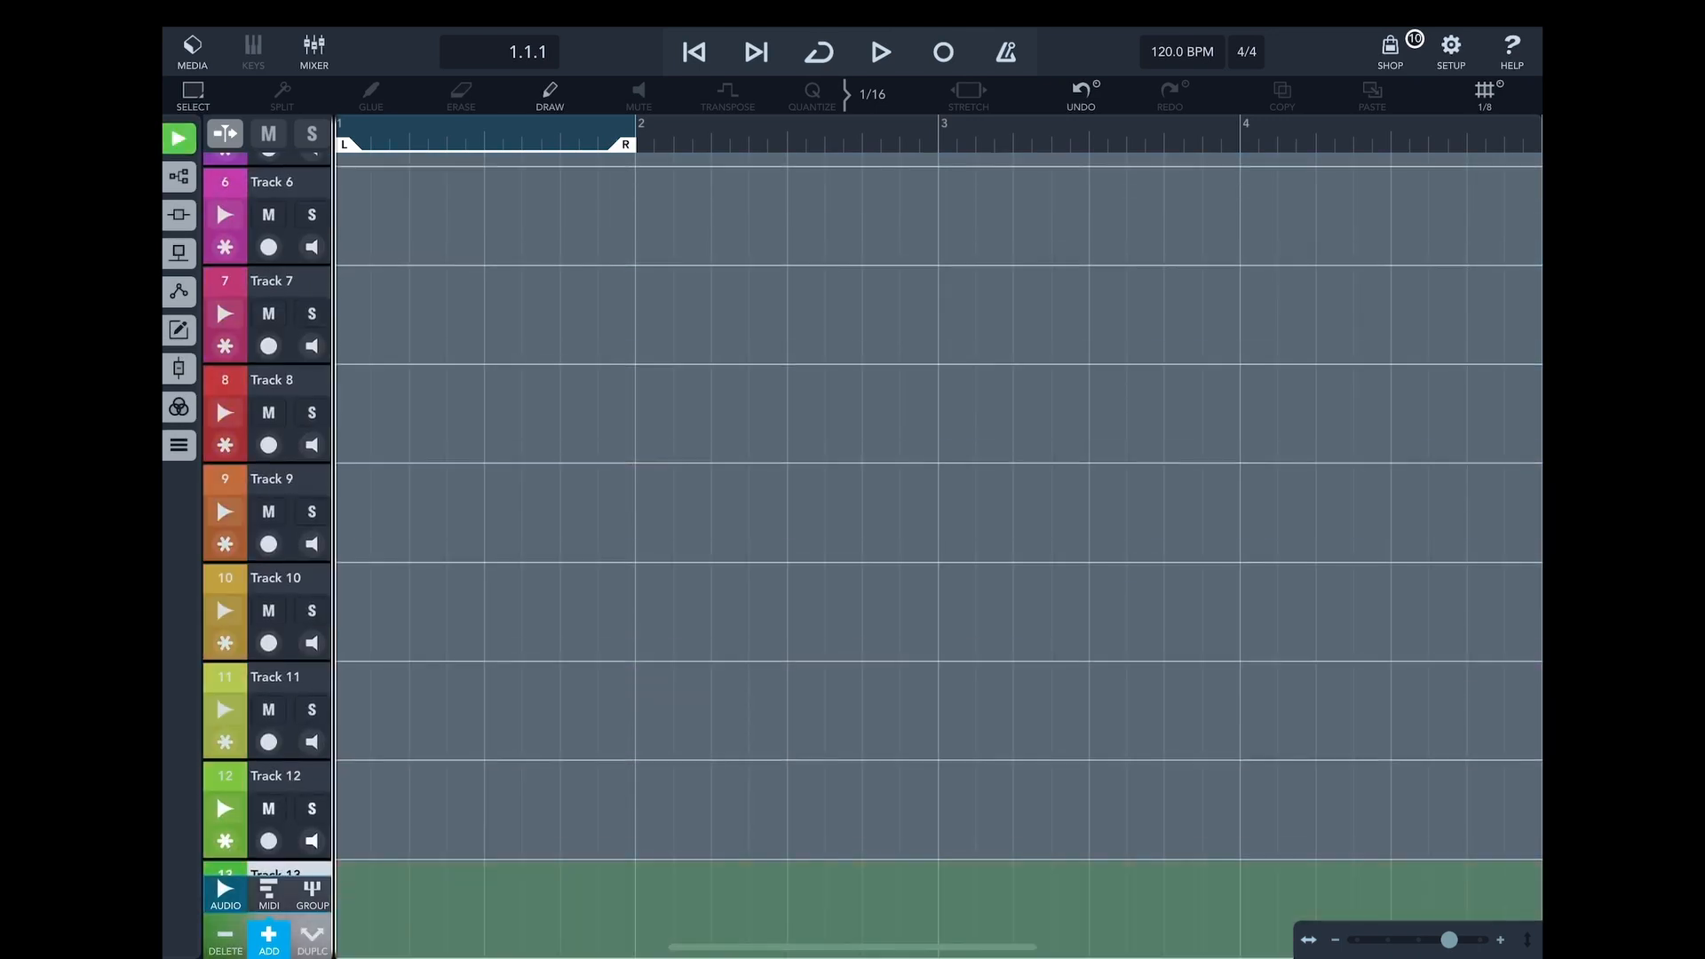
scroll(down, 3)
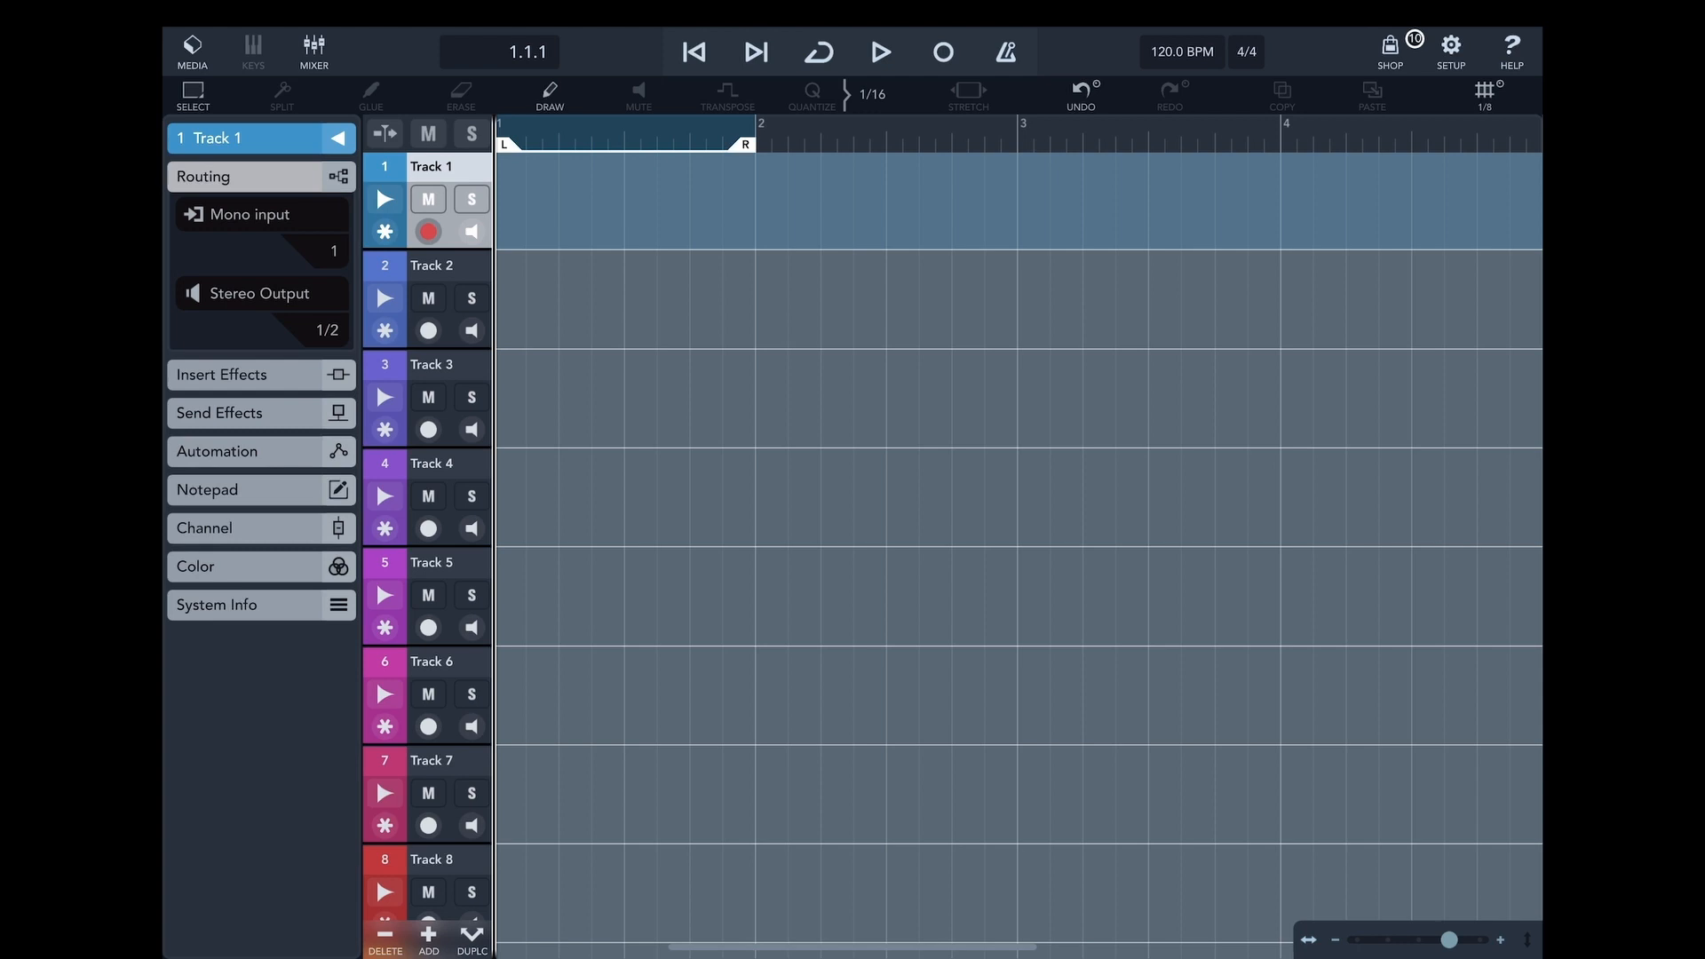
Route Tracks 2, 3, 6 and the rest to their matching mono inputs and record-arm them
click(429, 264)
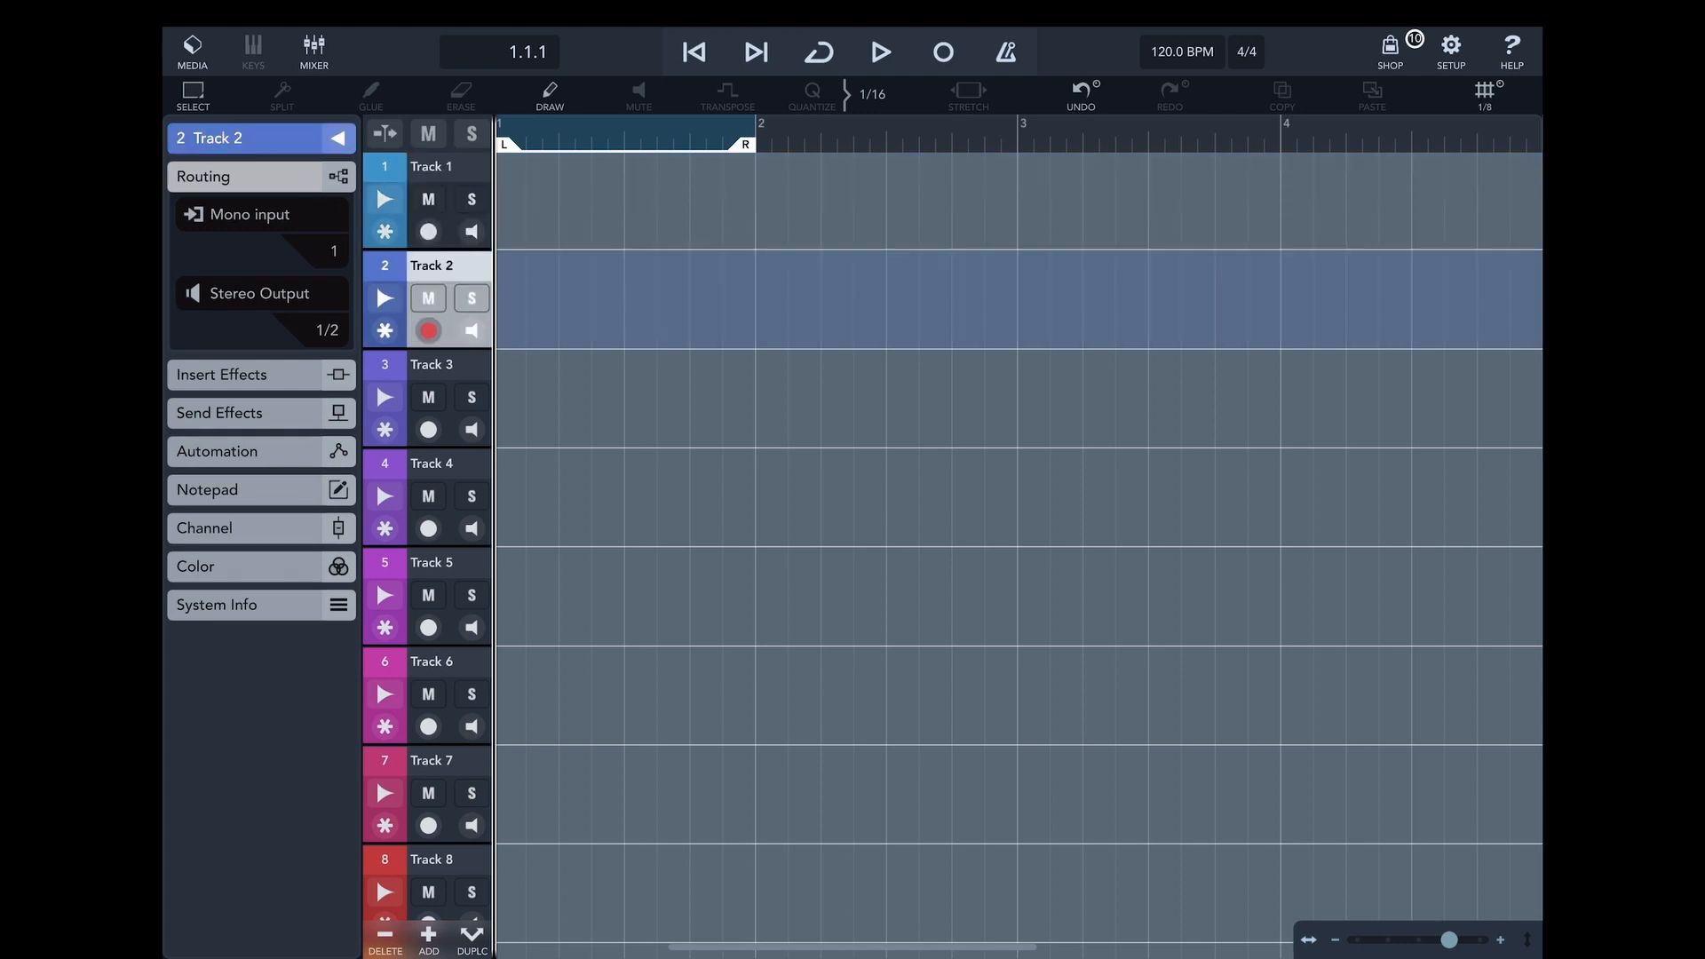
click(429, 364)
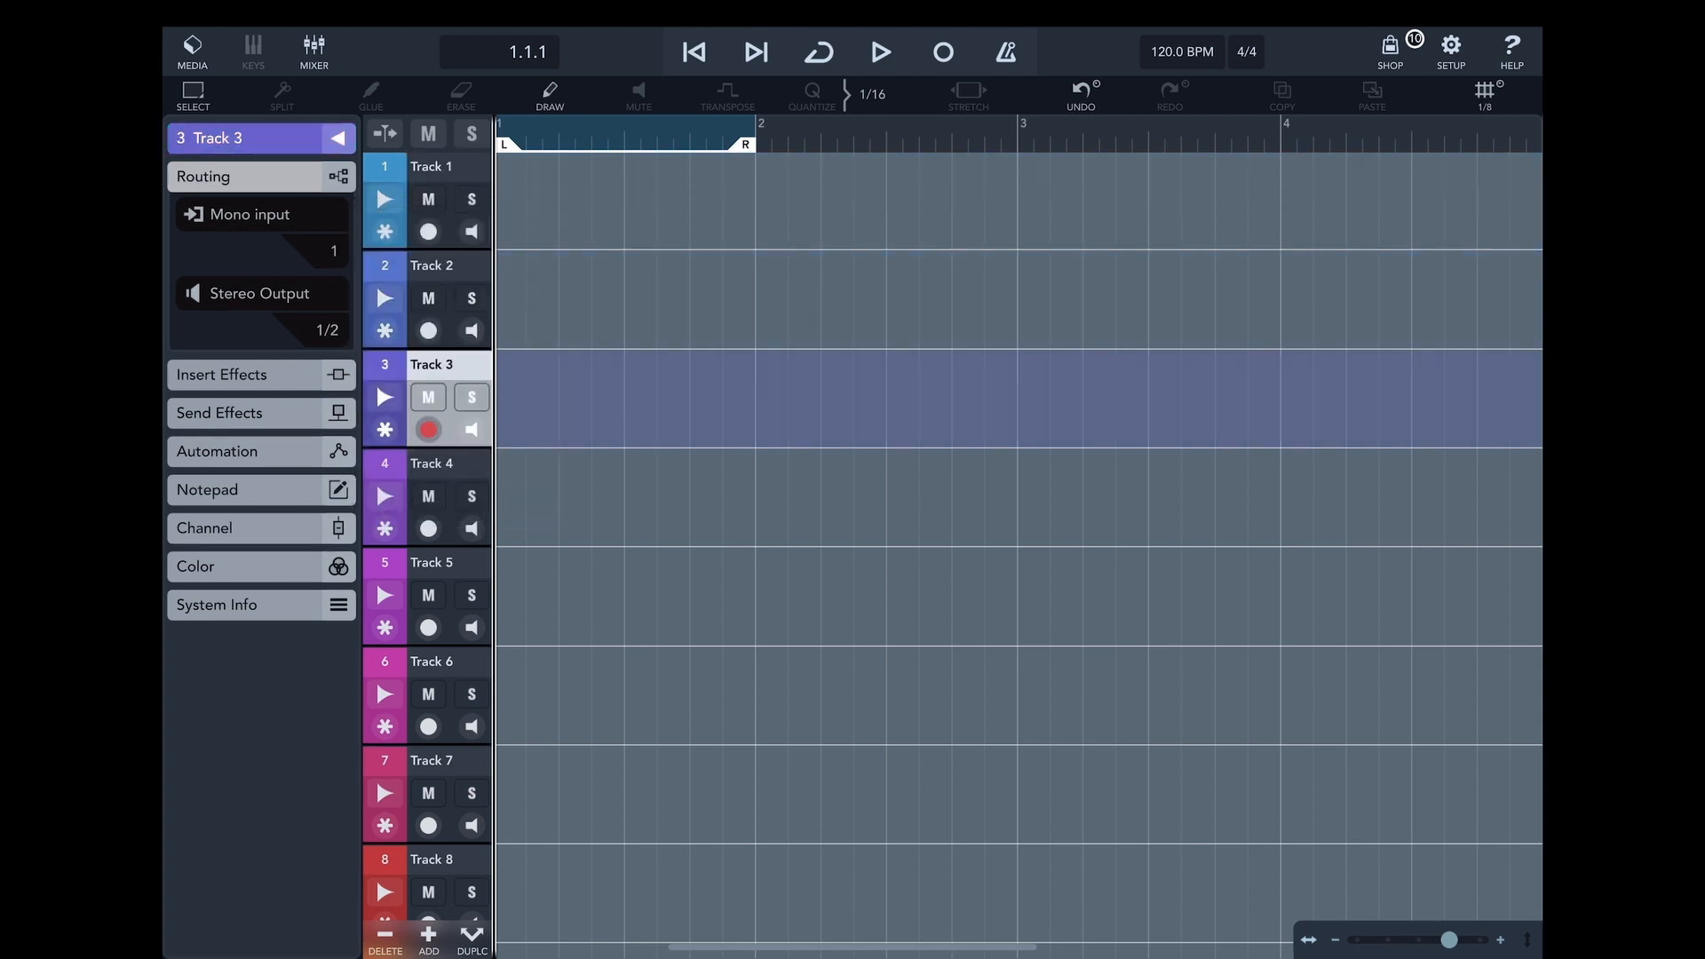
click(430, 661)
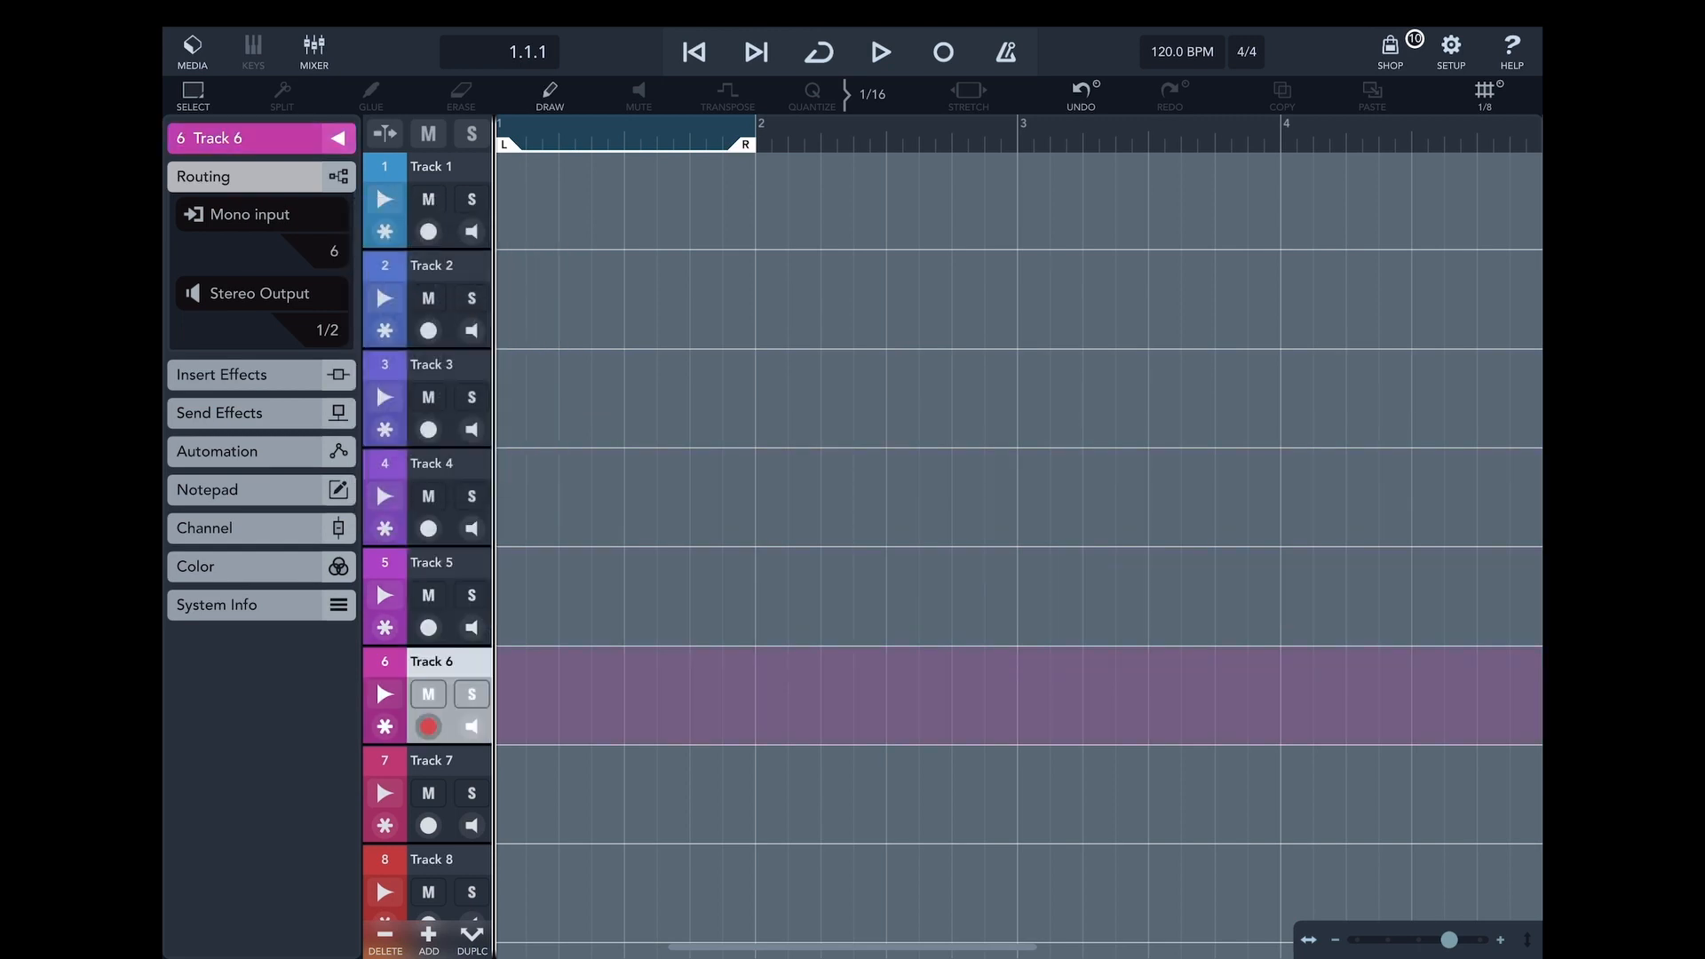
scroll(down, 3)
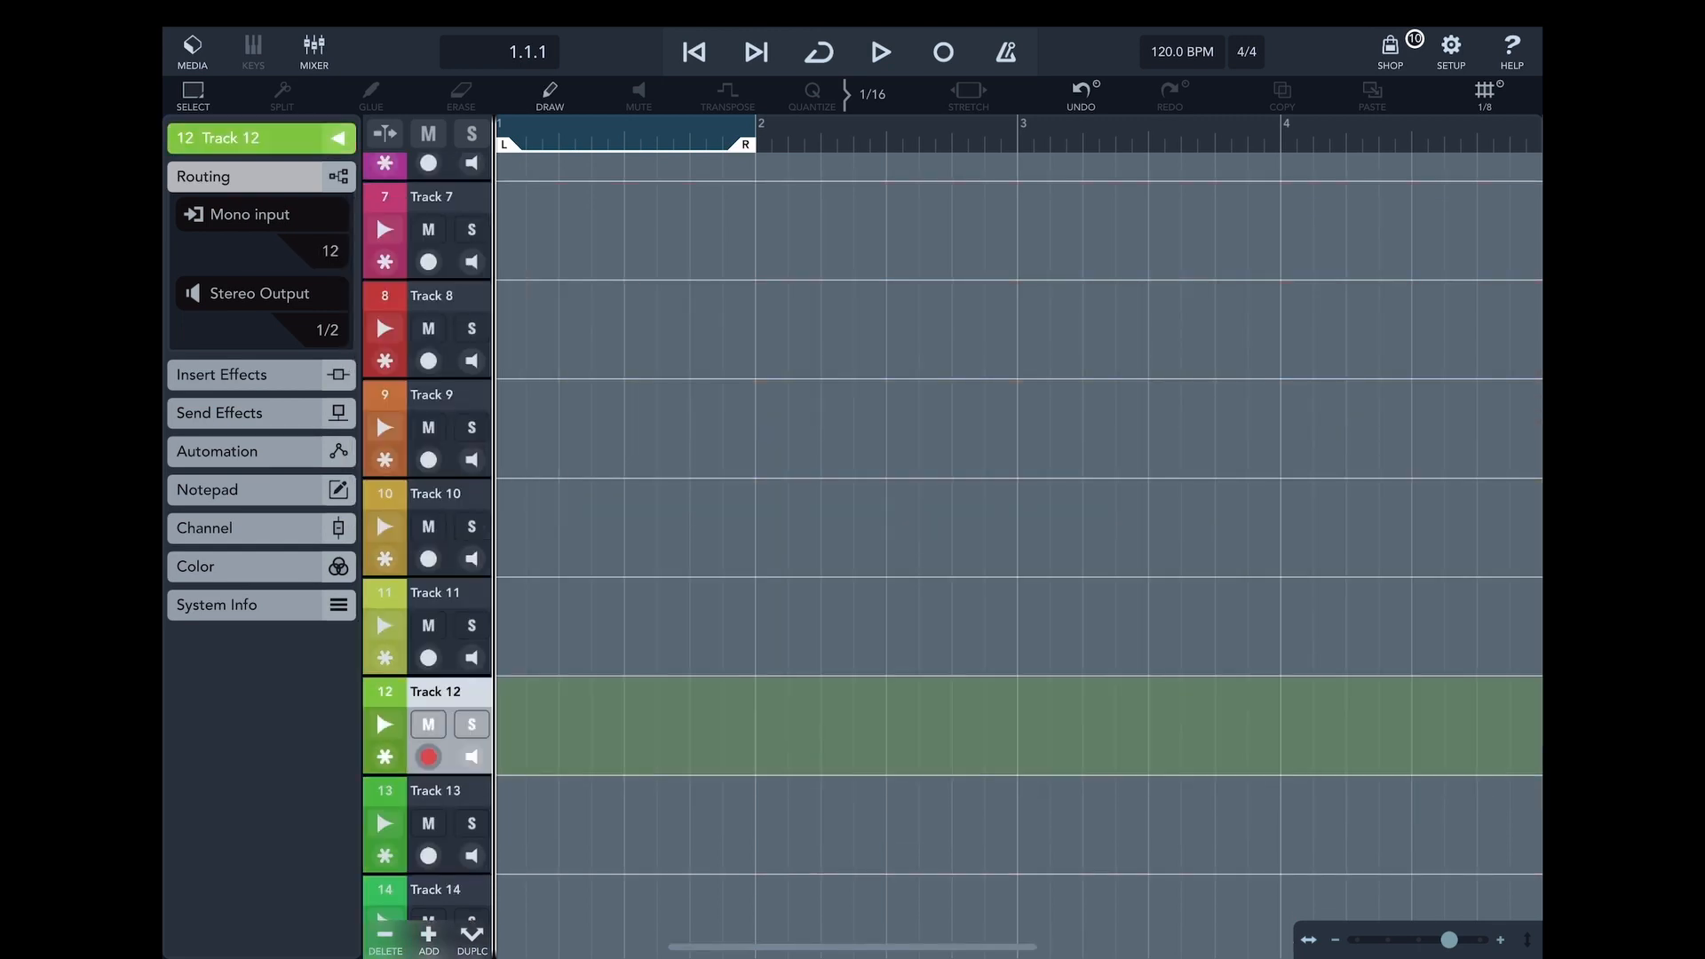
scroll(down, 3)
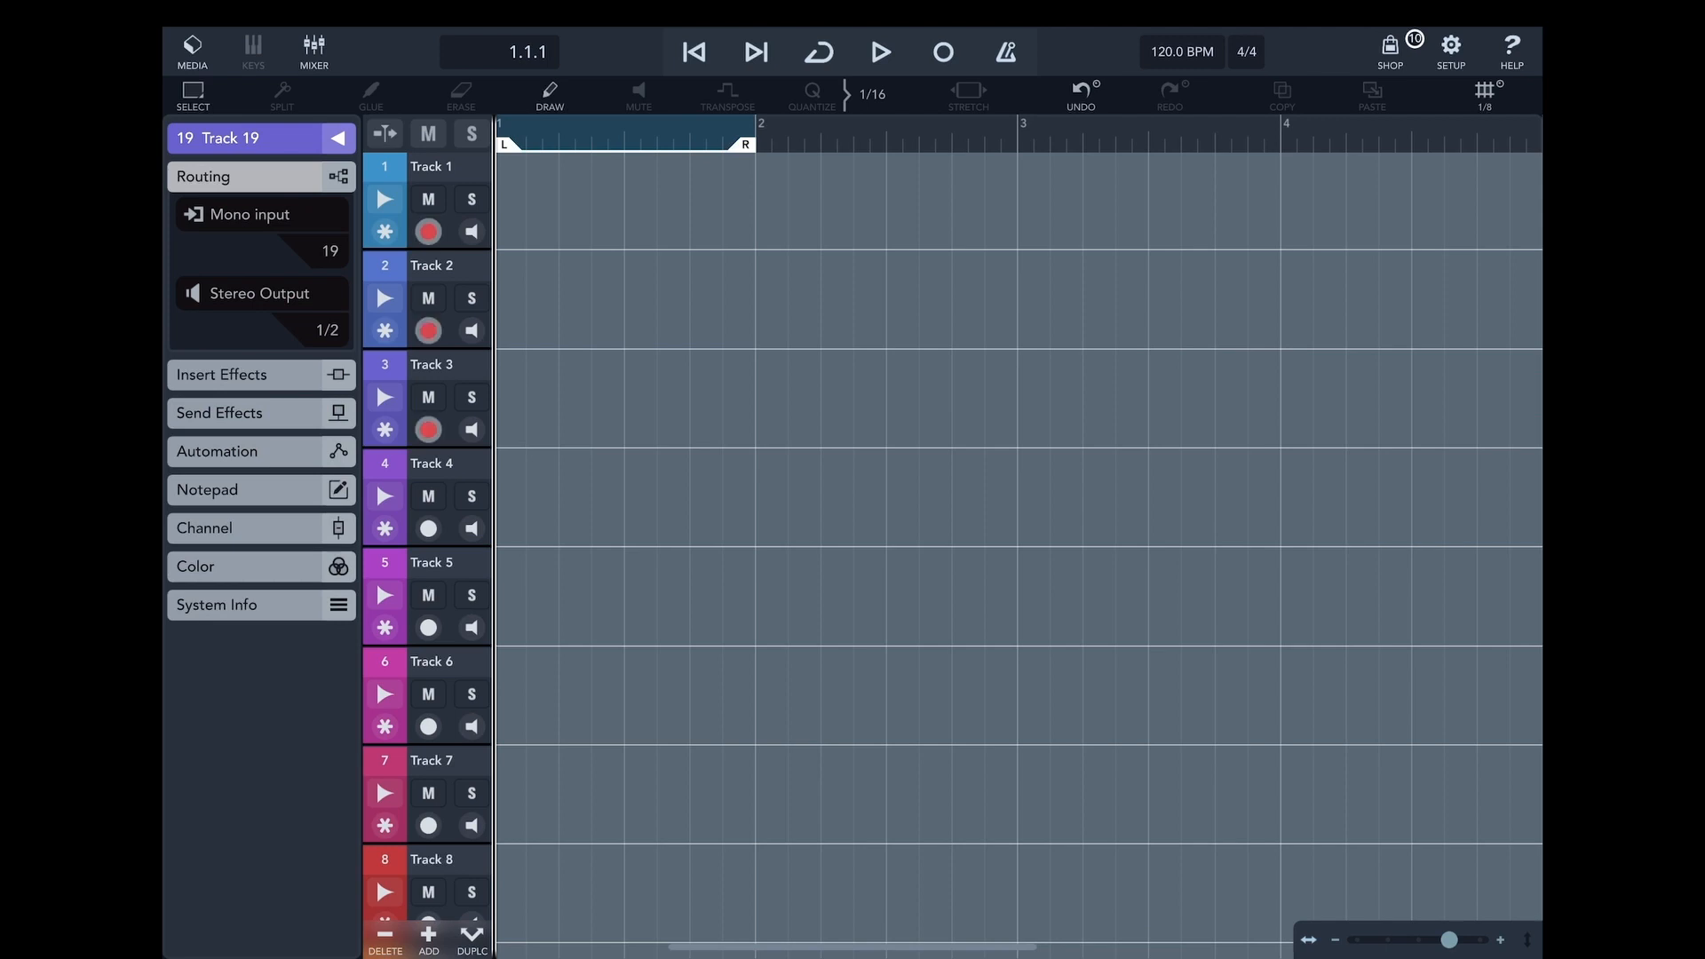
click(430, 167)
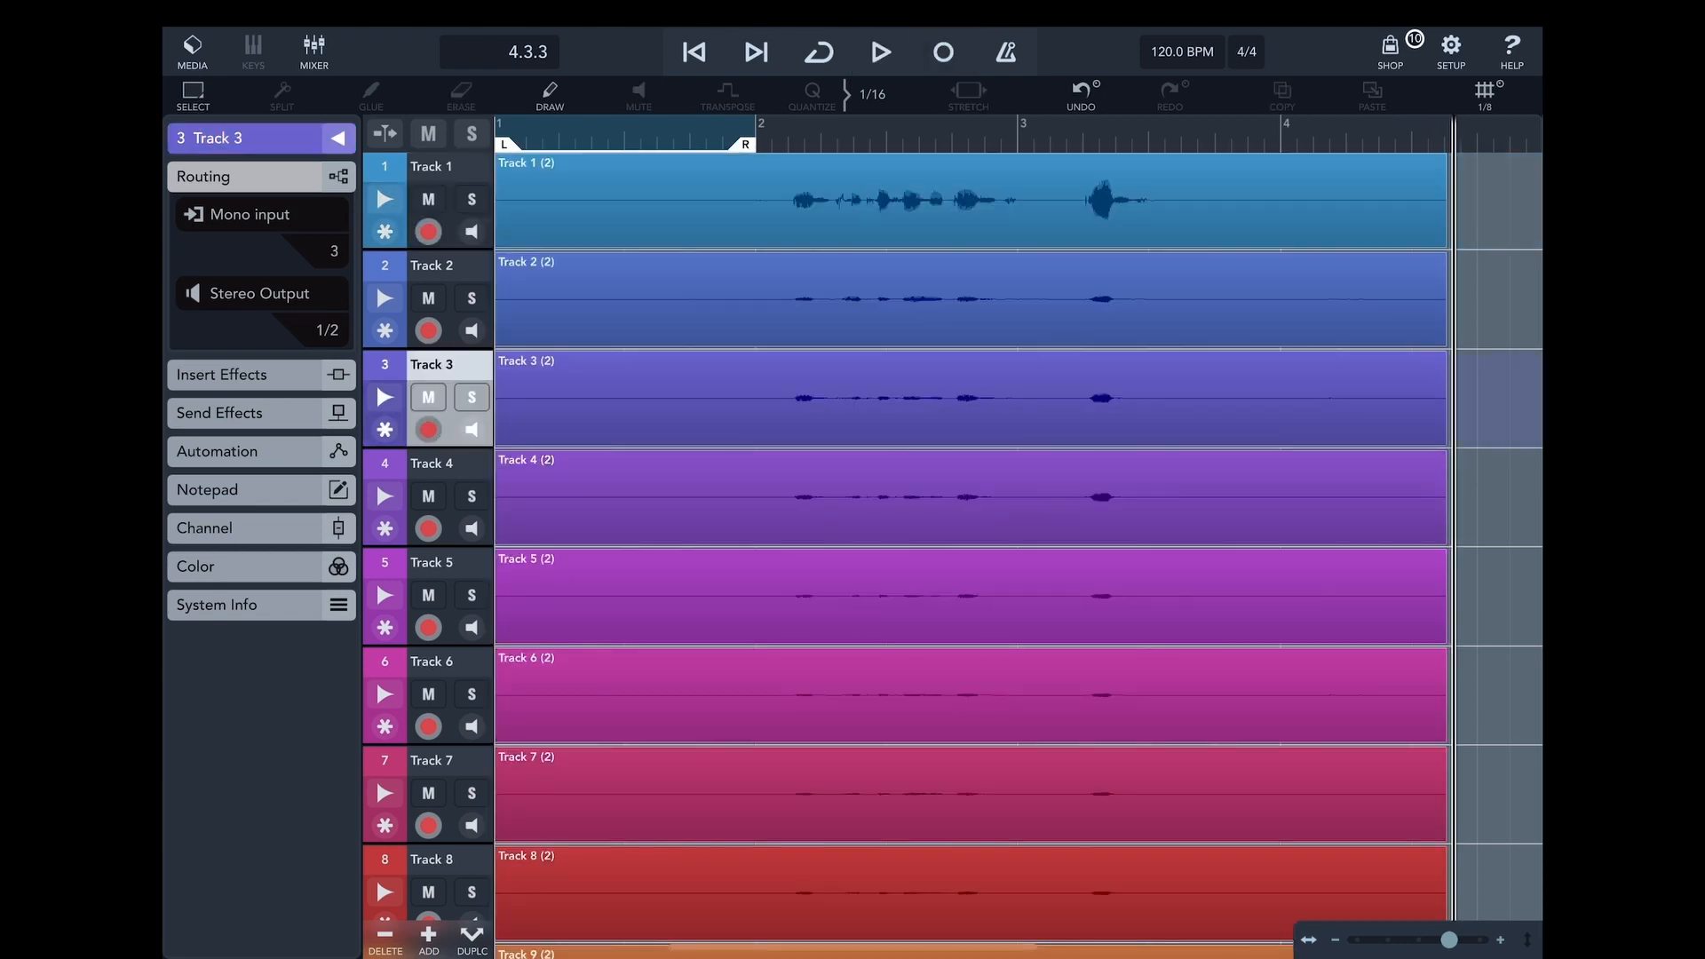
Bring up the share options (Email, AudioShare, More) for the saved Session project in Cubasis 3
click(191, 52)
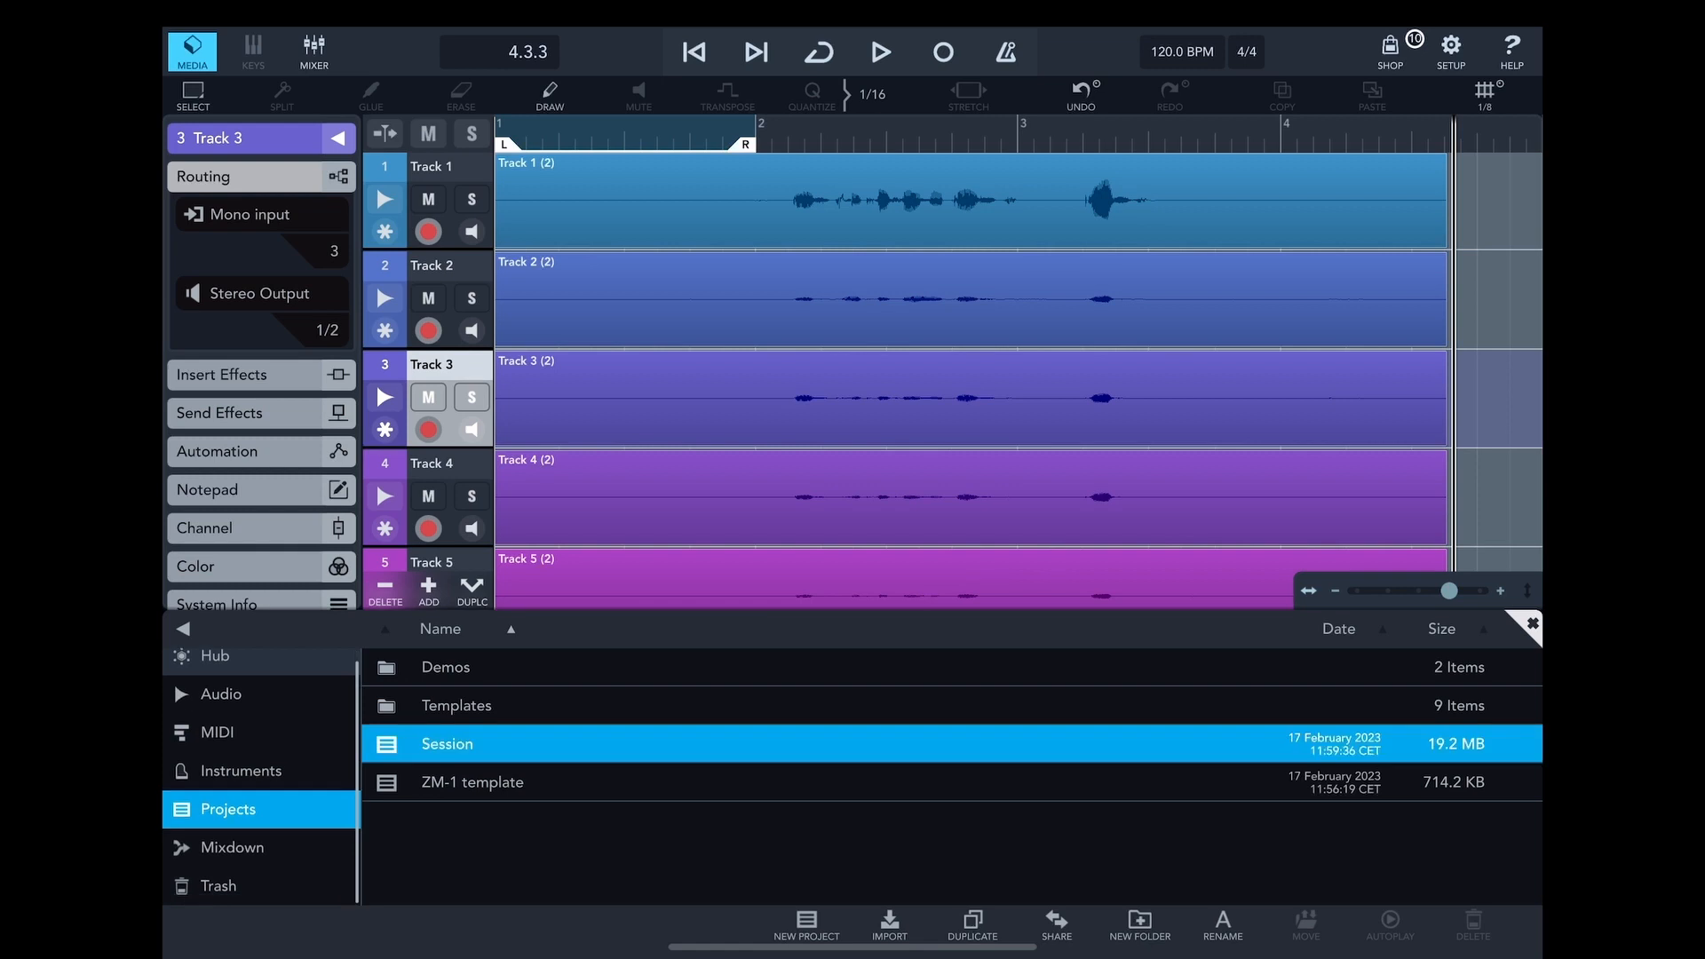
click(1052, 925)
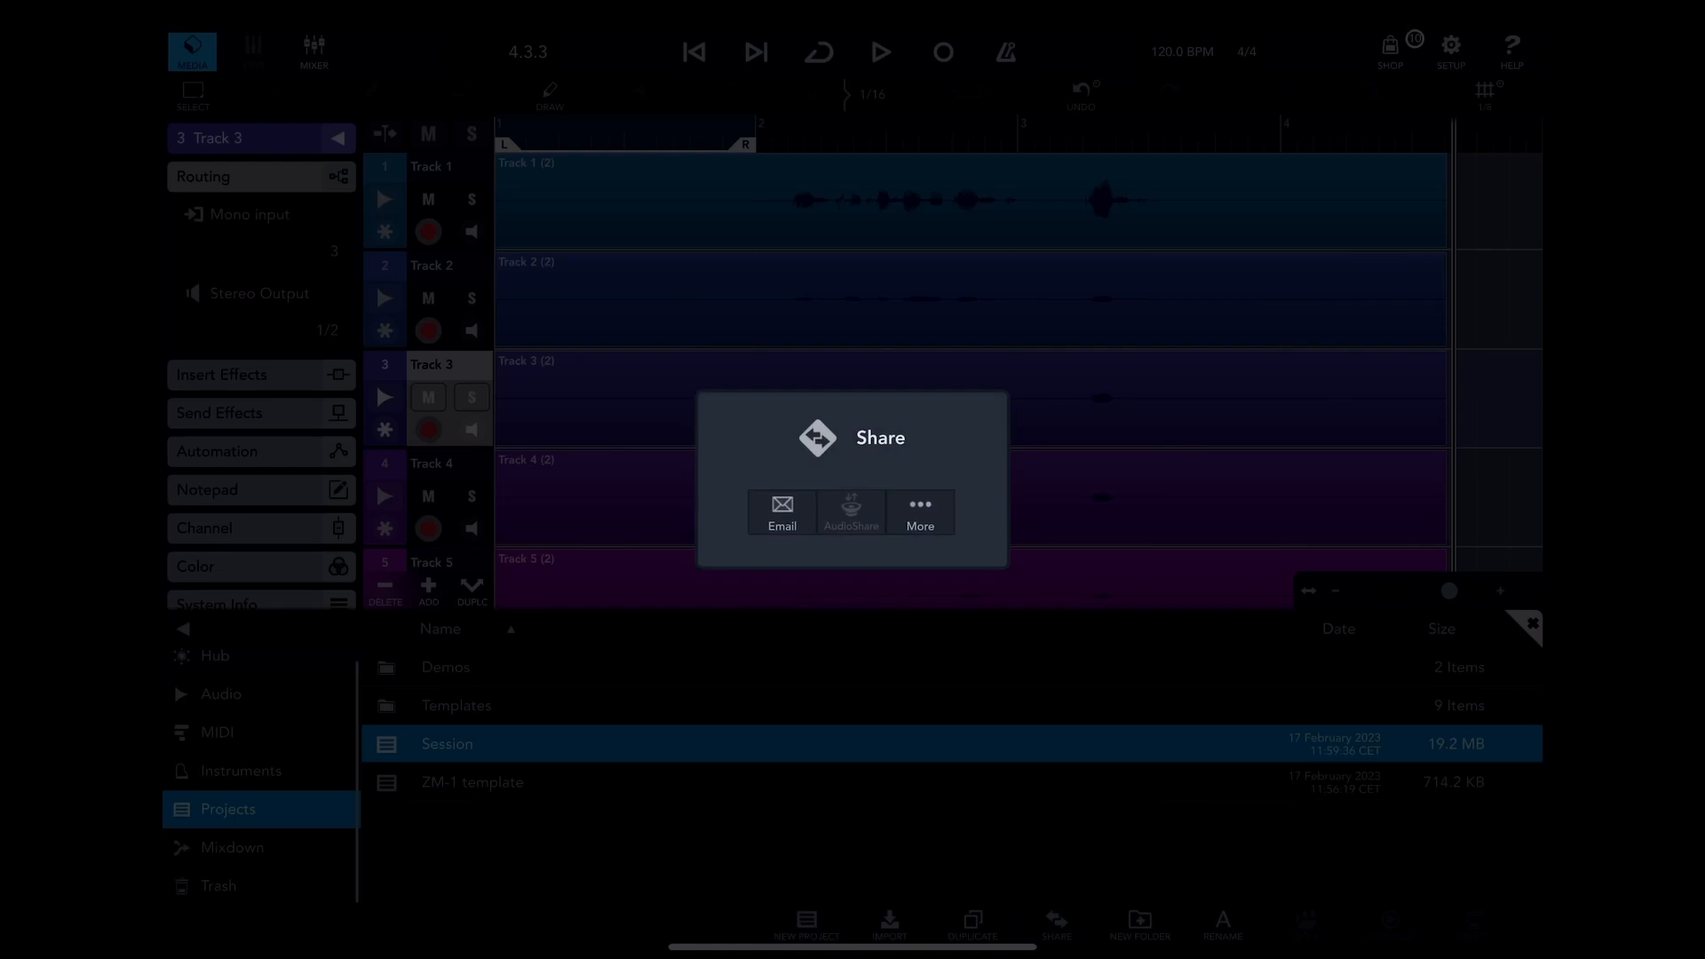